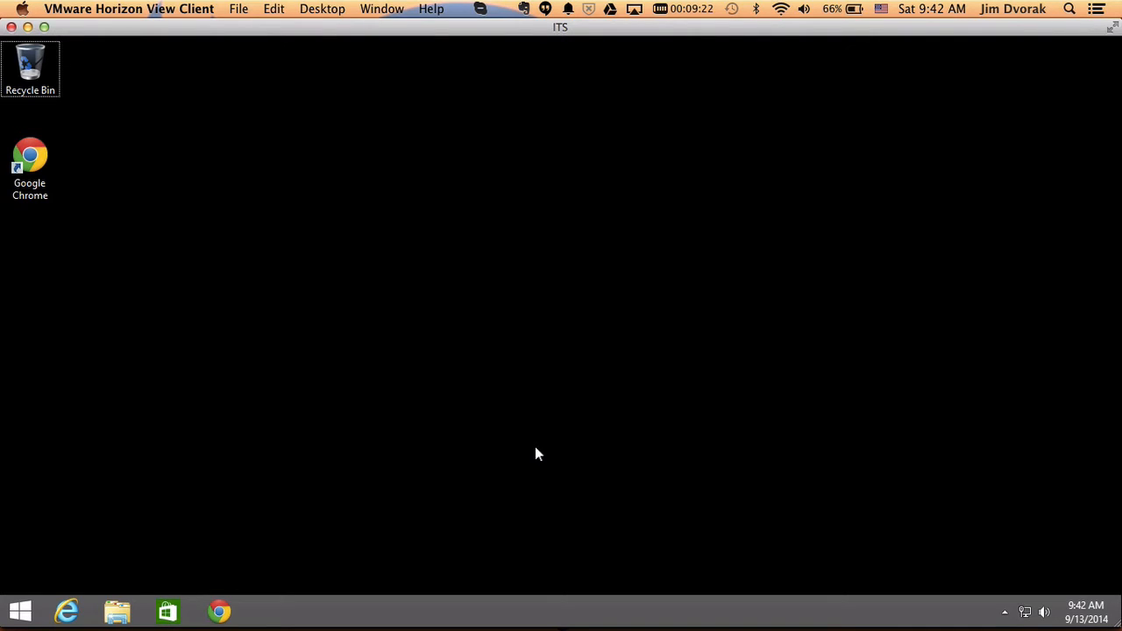
- Find Control Panel from the Start screen search and open it
left_click(19, 610)
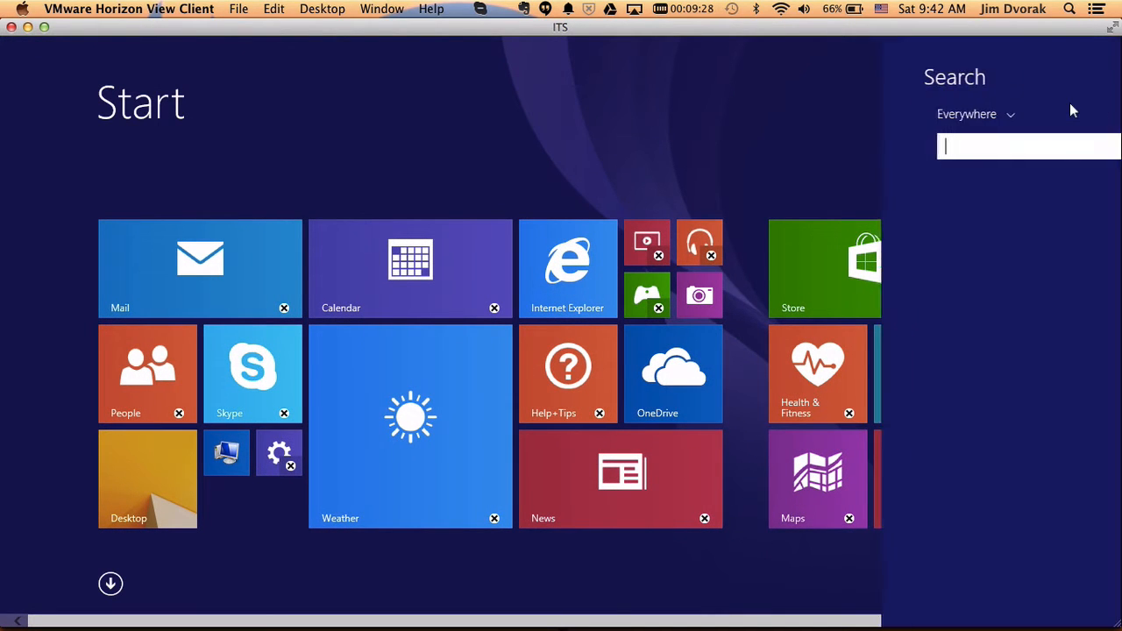
type("control Panel")
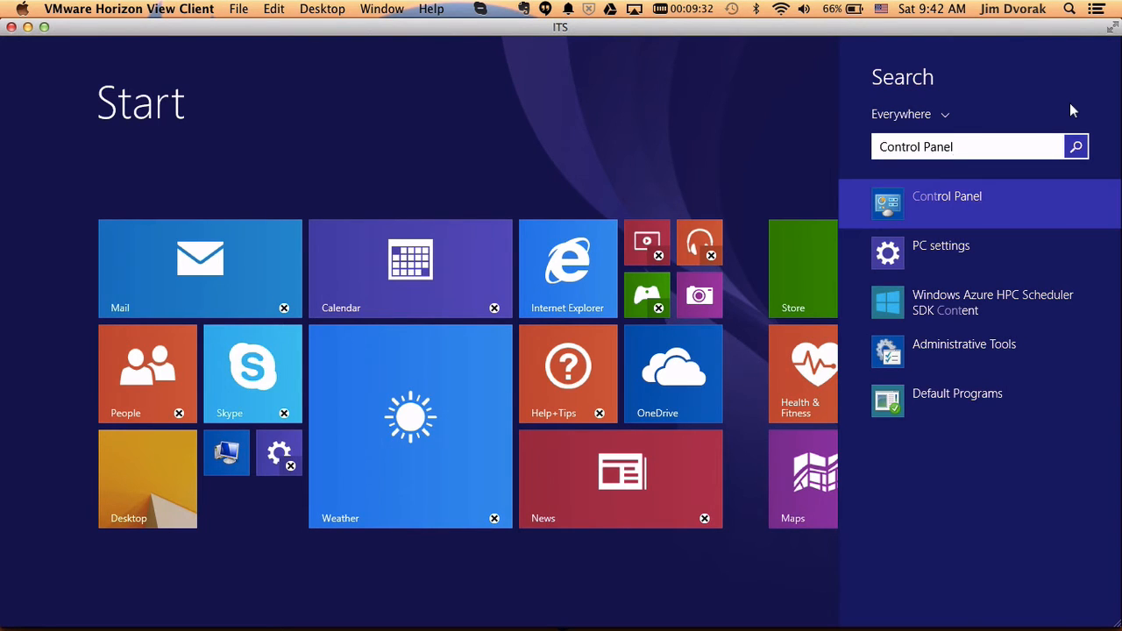
left_click(947, 197)
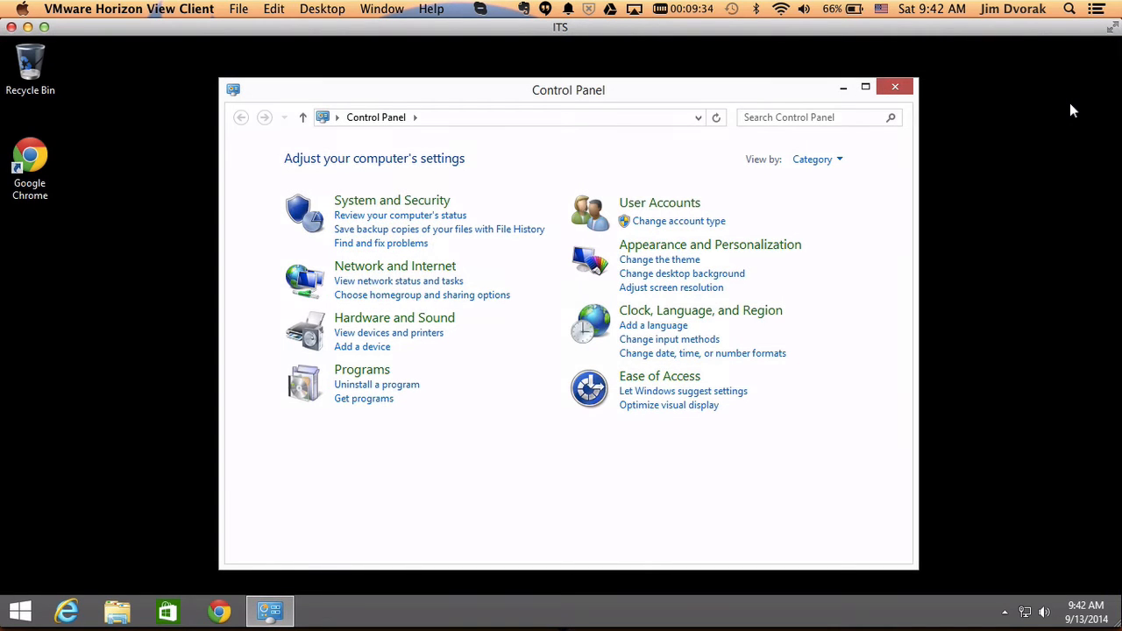
mouse_move(831, 375)
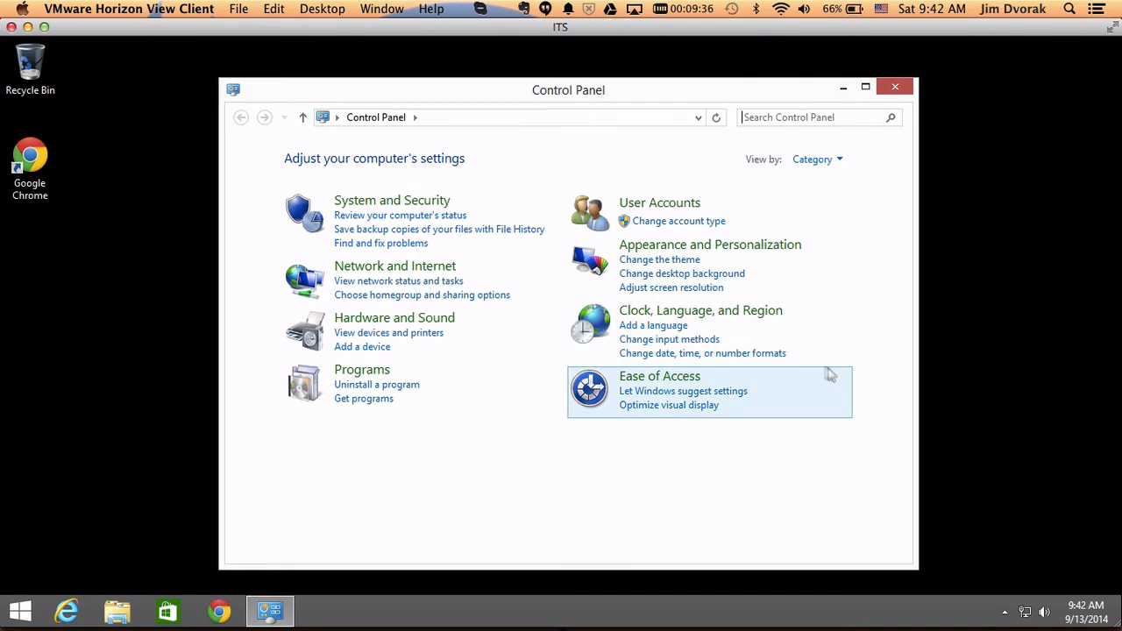
mouse_move(702, 310)
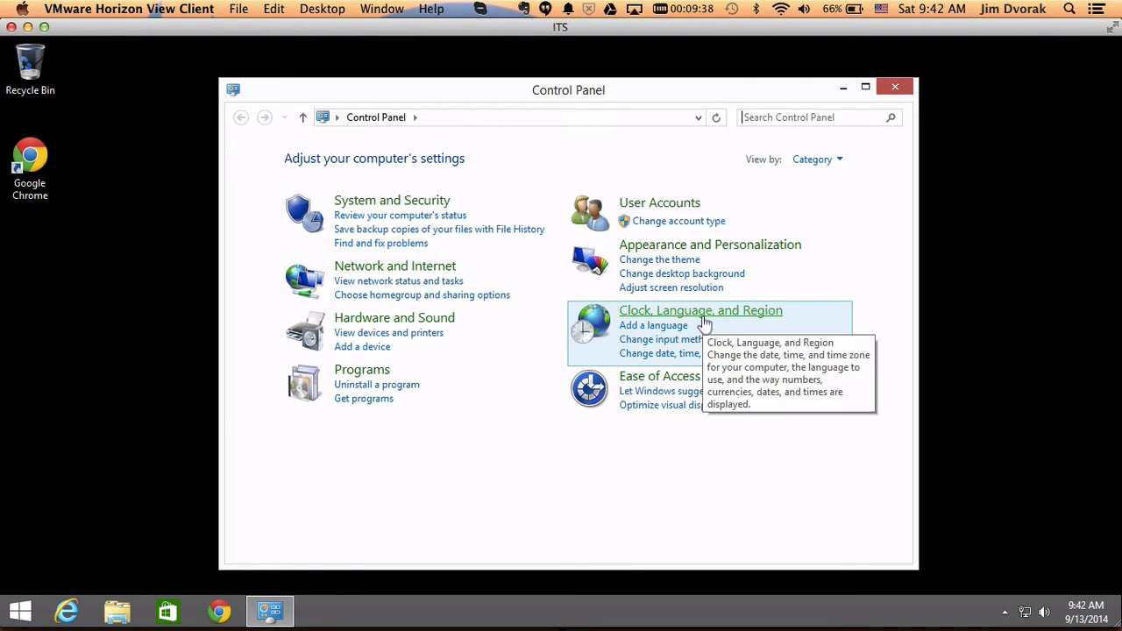
mouse_move(670, 340)
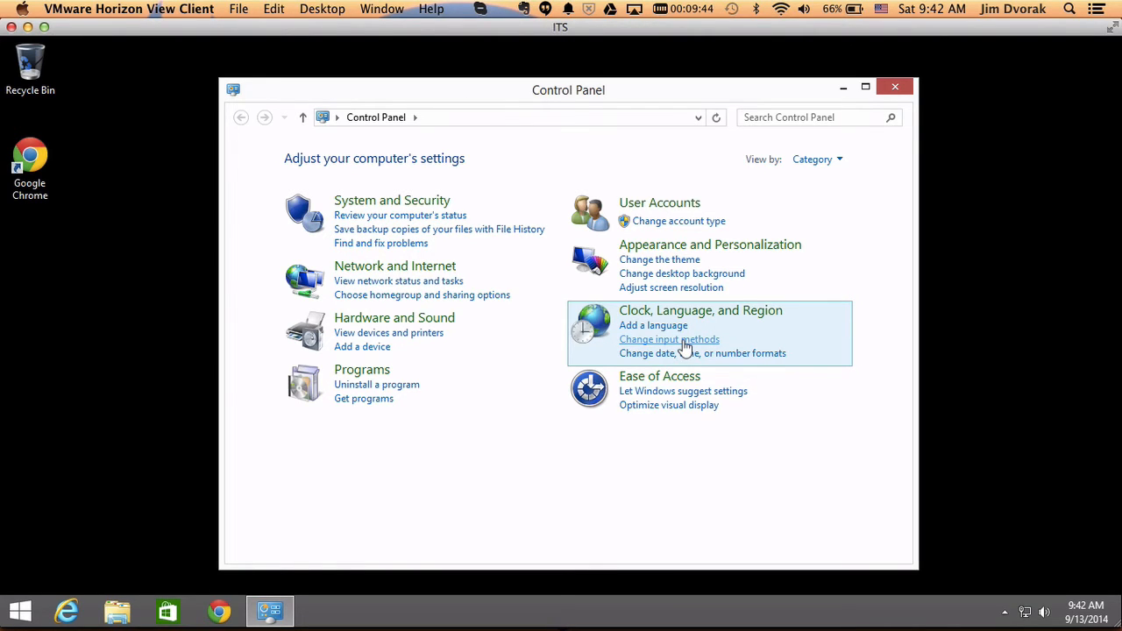
- Go to the Change input methods page under Clock, Language, and Region
left_click(670, 340)
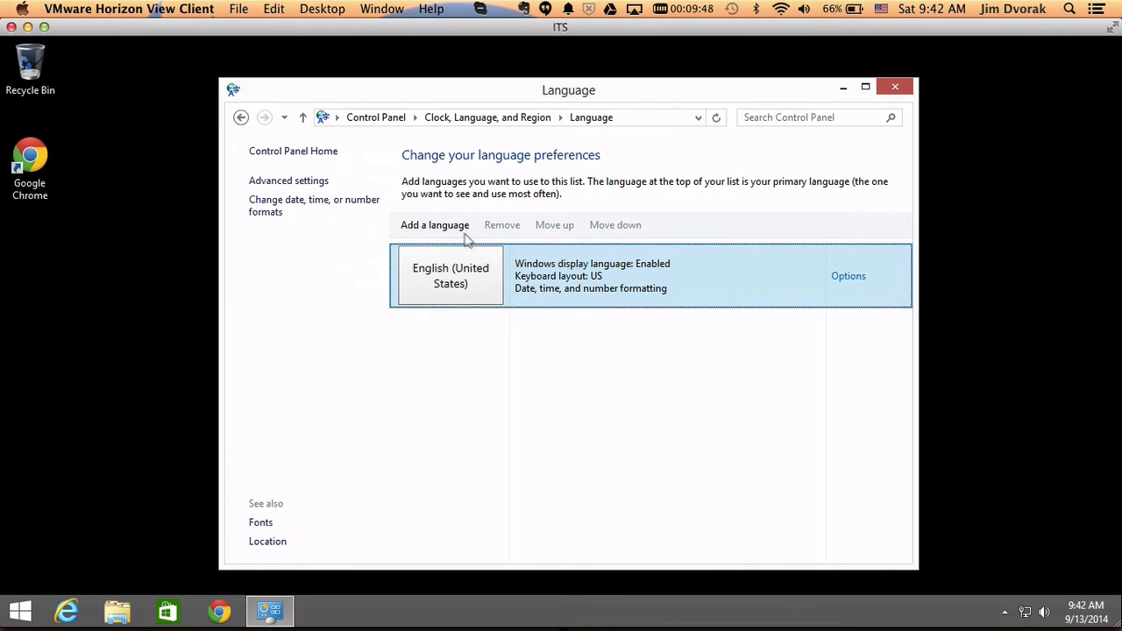
- Add Greek (Ελληνικά) to the language list below English (United States)
left_click(435, 224)
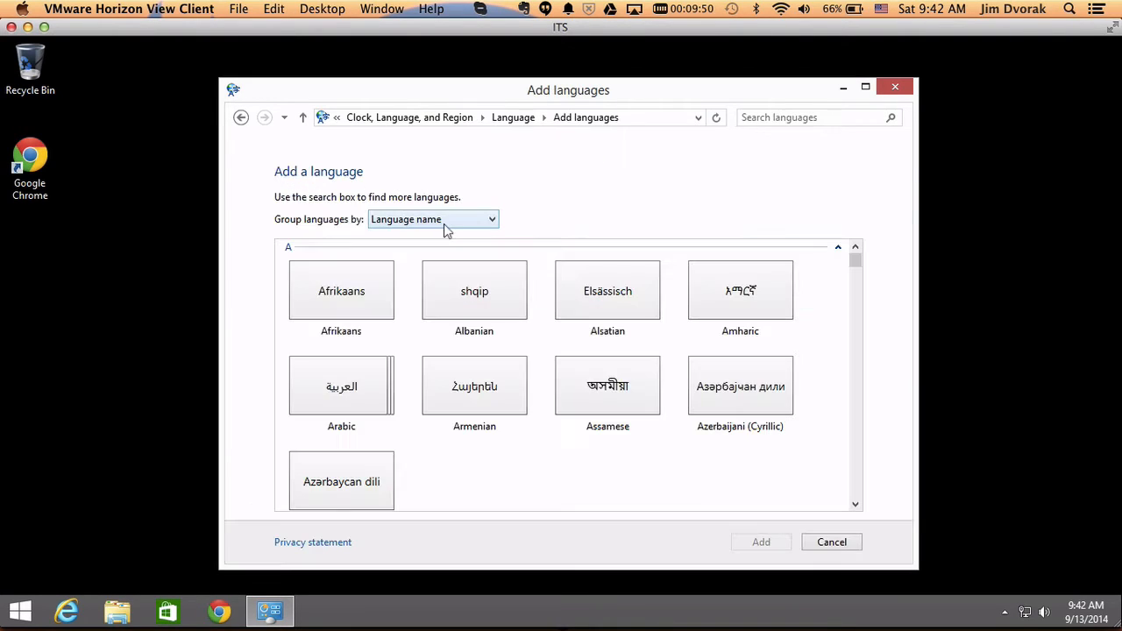
mouse_move(538, 435)
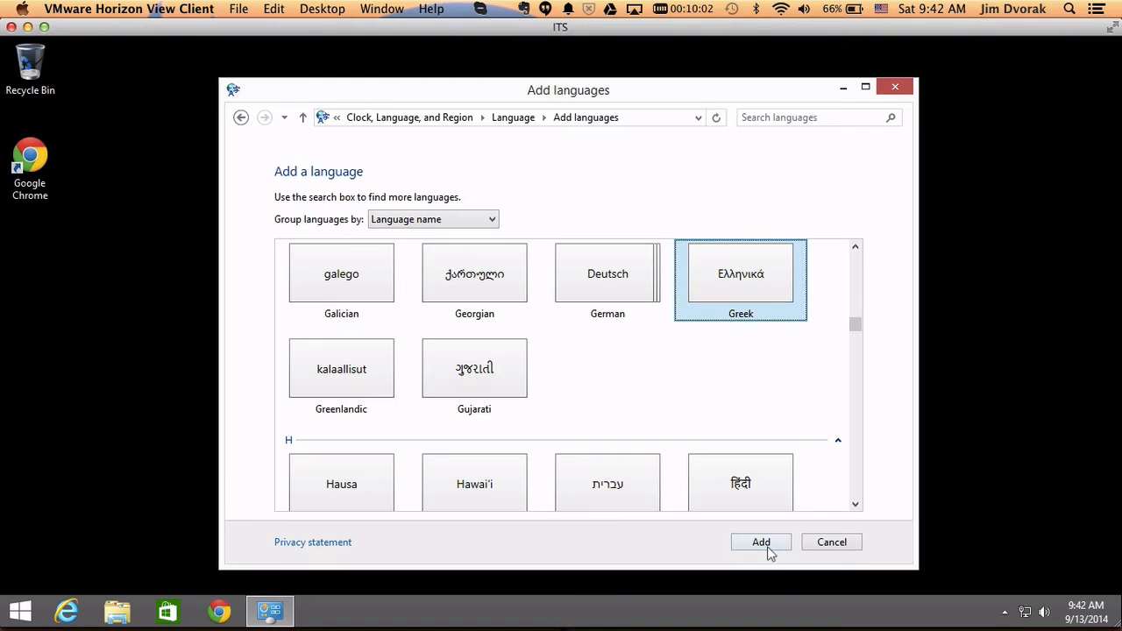
left_click(761, 541)
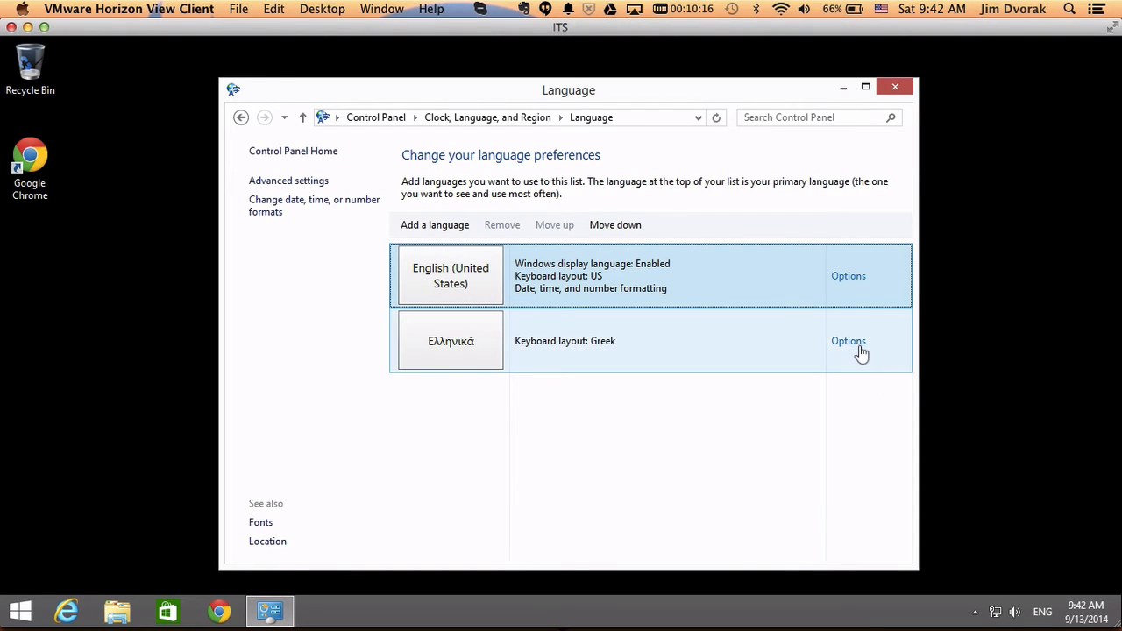
- In Greek's options, add the Greek Polytonic keyboard, remove the plain Greek layout, and save
left_click(849, 340)
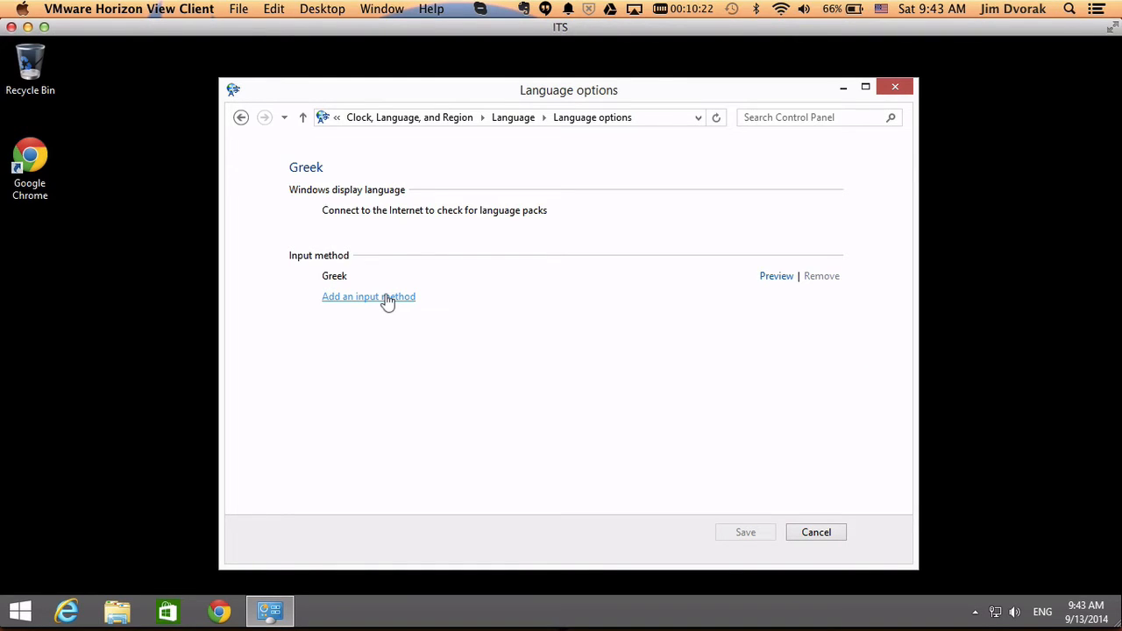
left_click(368, 296)
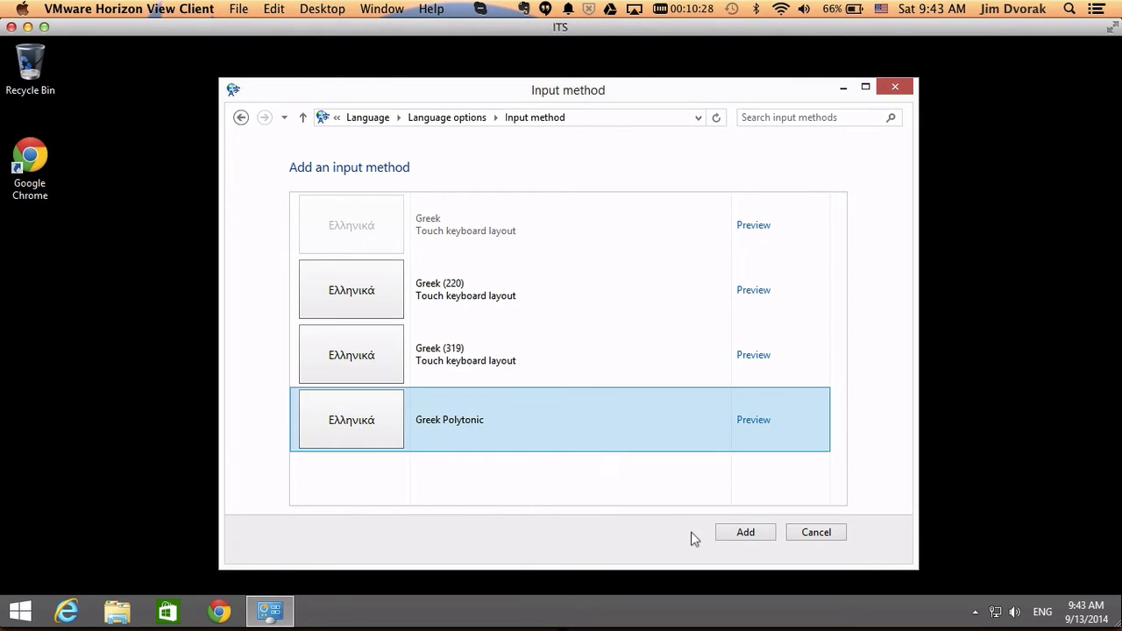
left_click(745, 533)
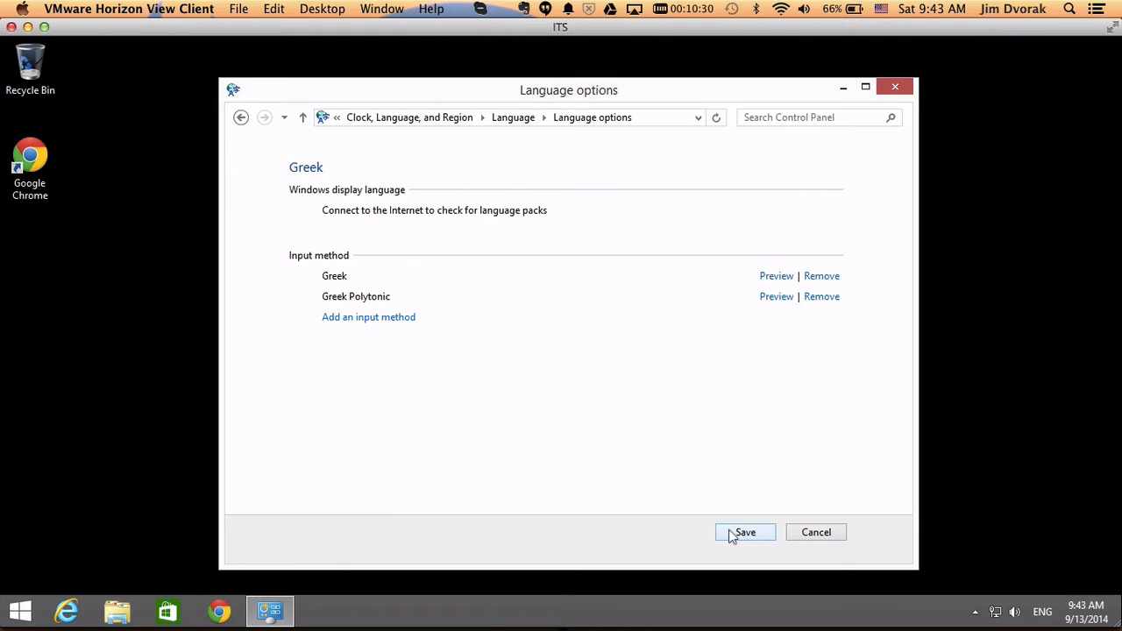
mouse_move(824, 382)
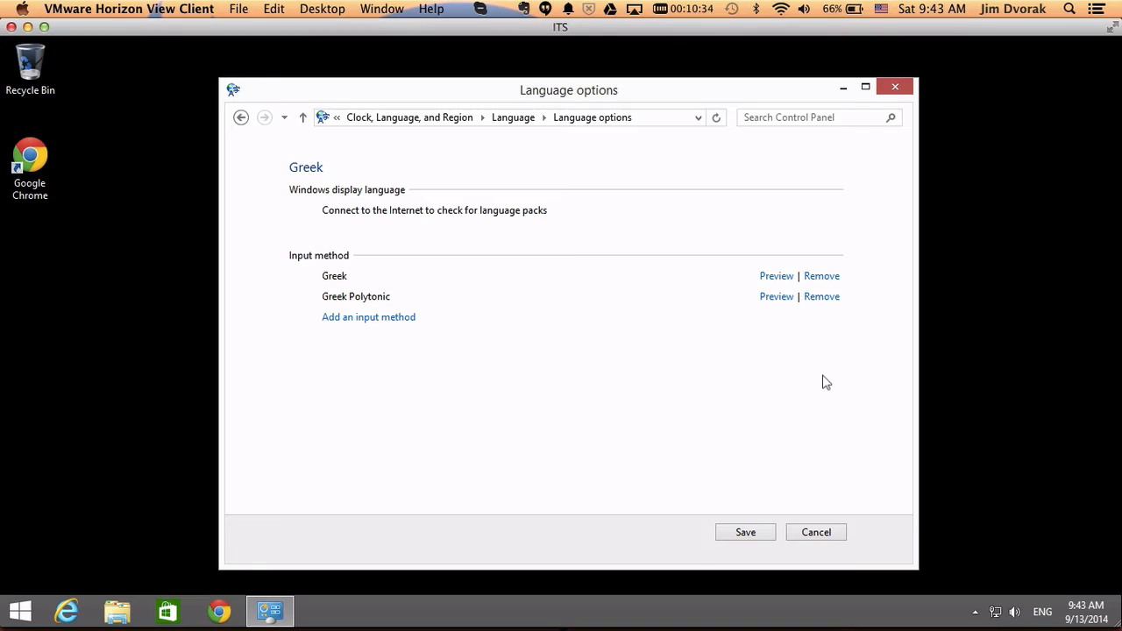
mouse_move(821, 277)
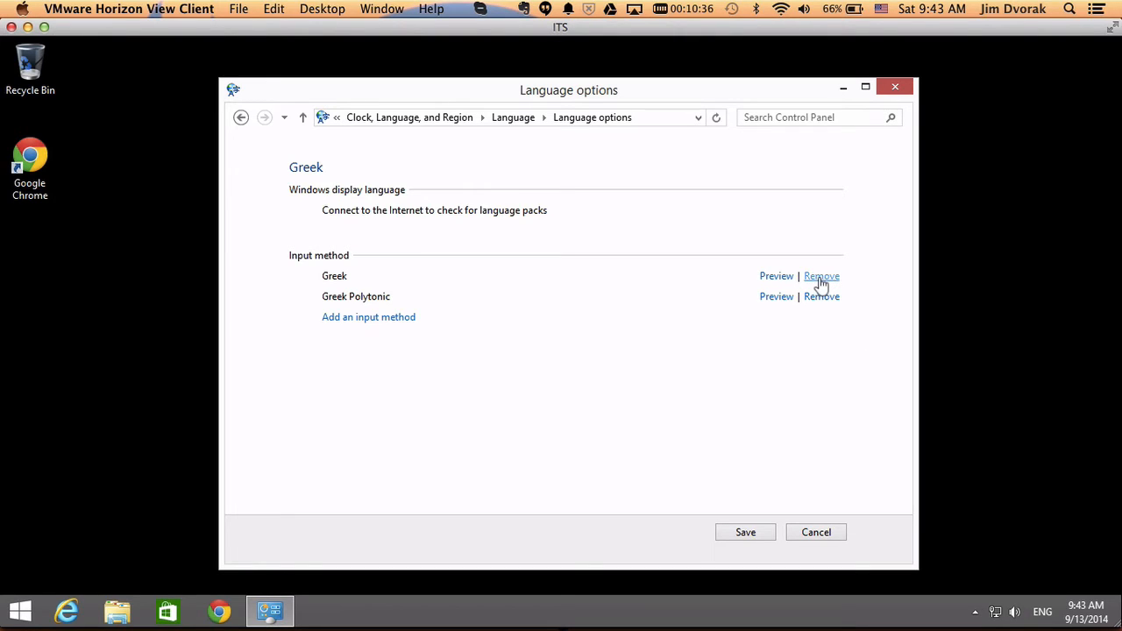
left_click(820, 277)
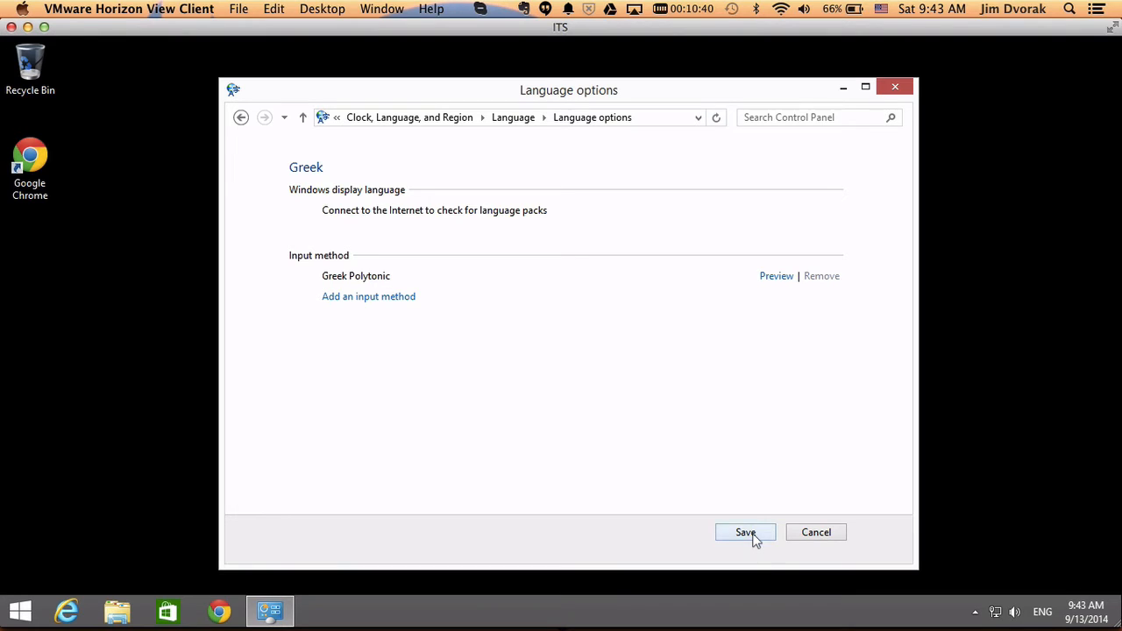
left_click(743, 533)
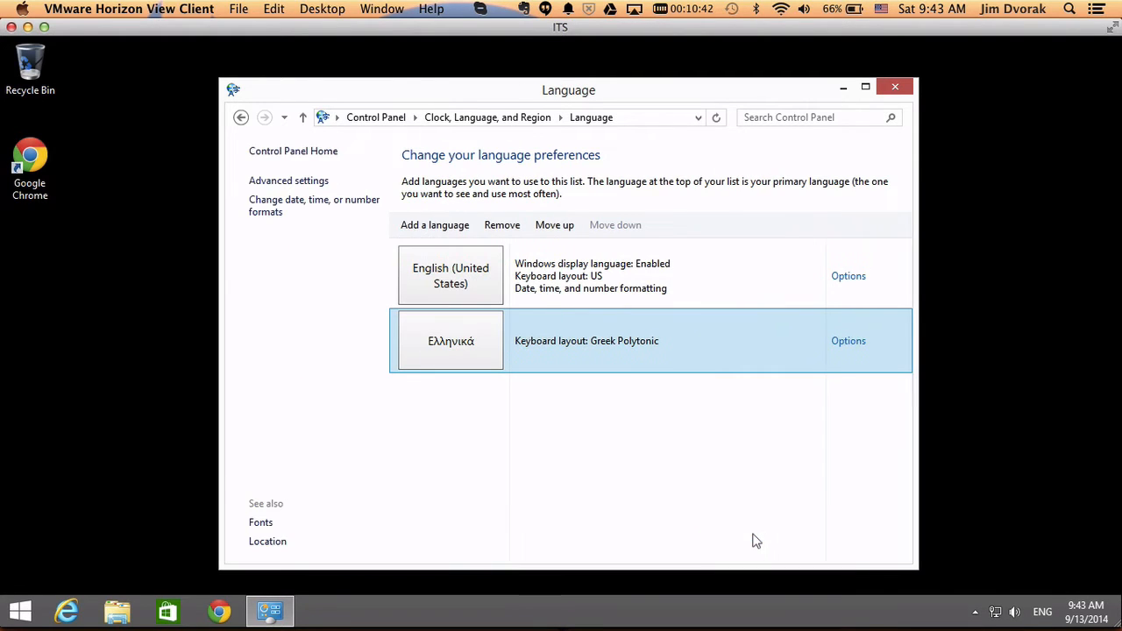
mouse_move(684, 433)
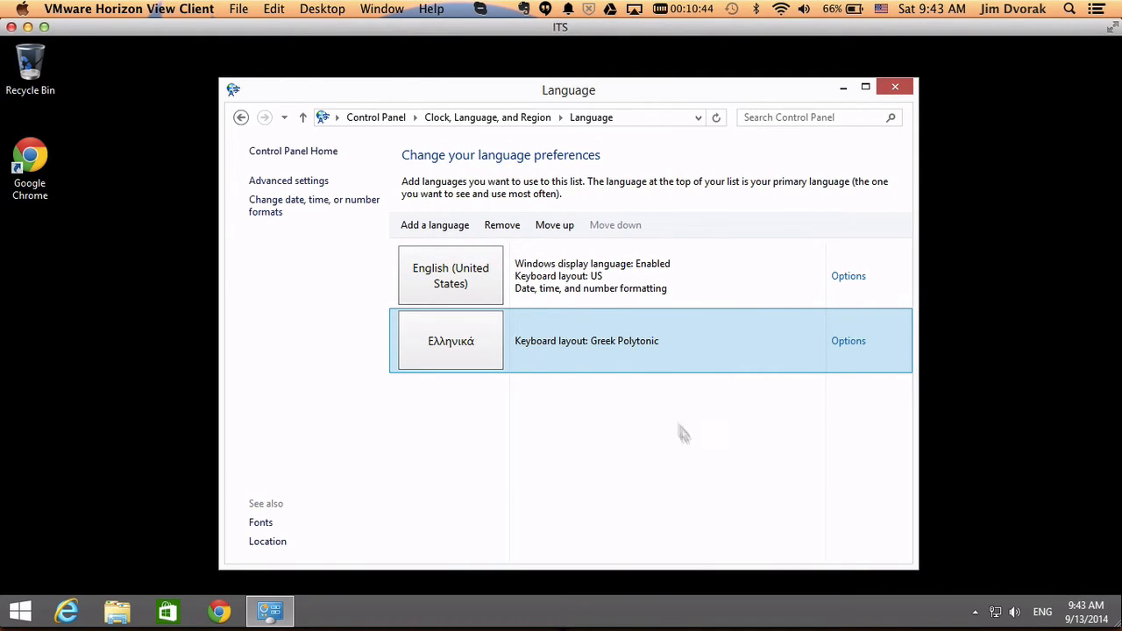
mouse_move(743, 449)
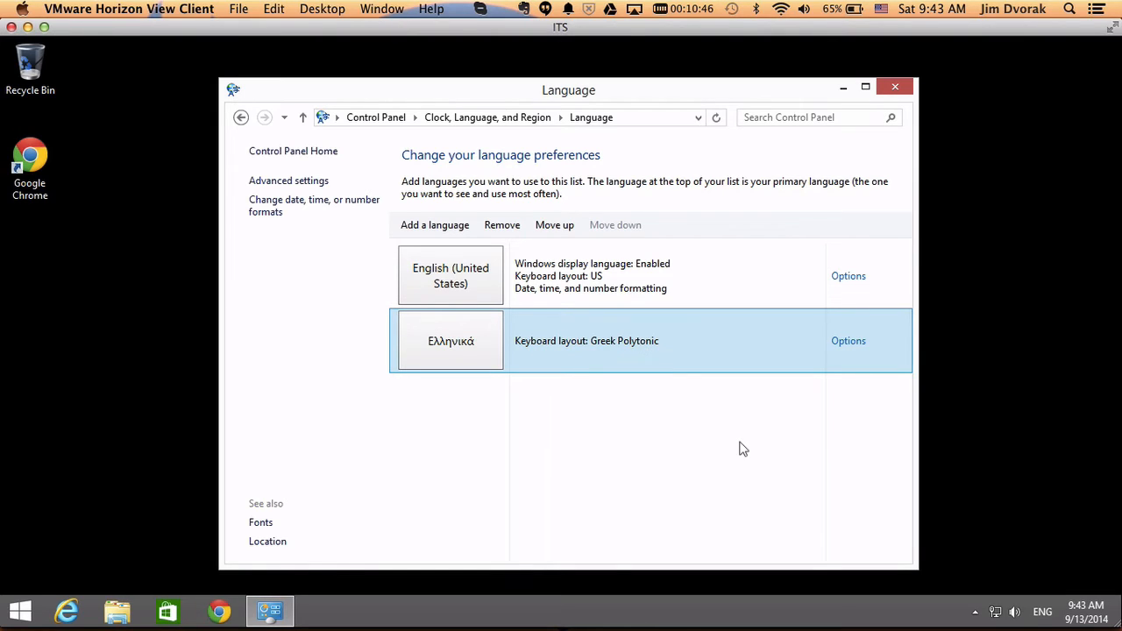
mouse_move(901, 136)
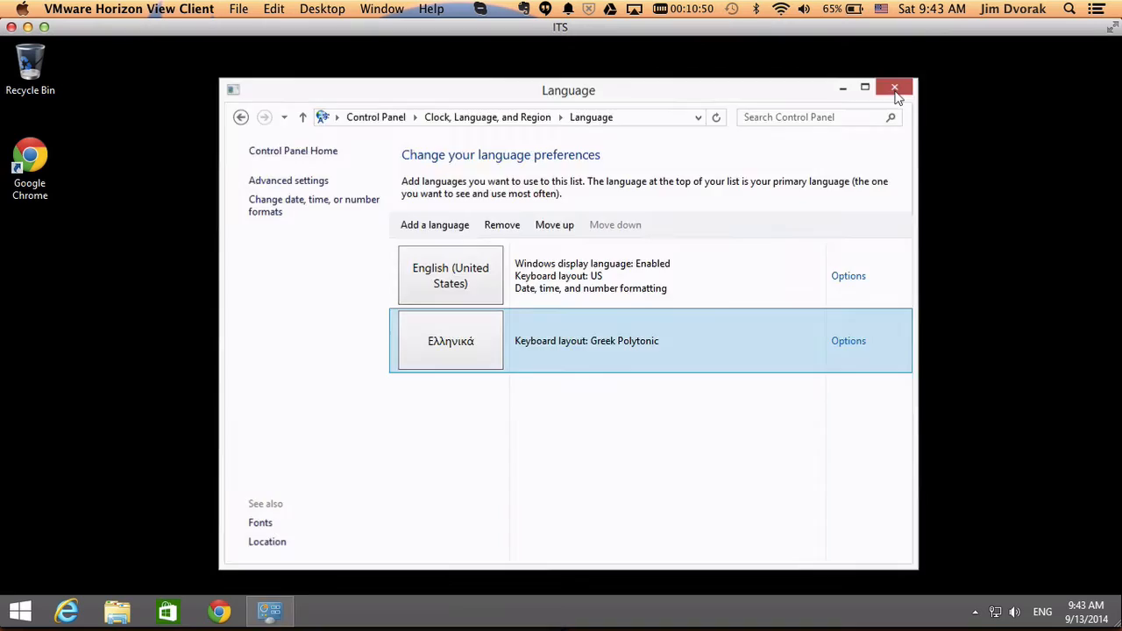
- Close Control Panel and launch Word 2013 from the Start screen search
left_click(894, 88)
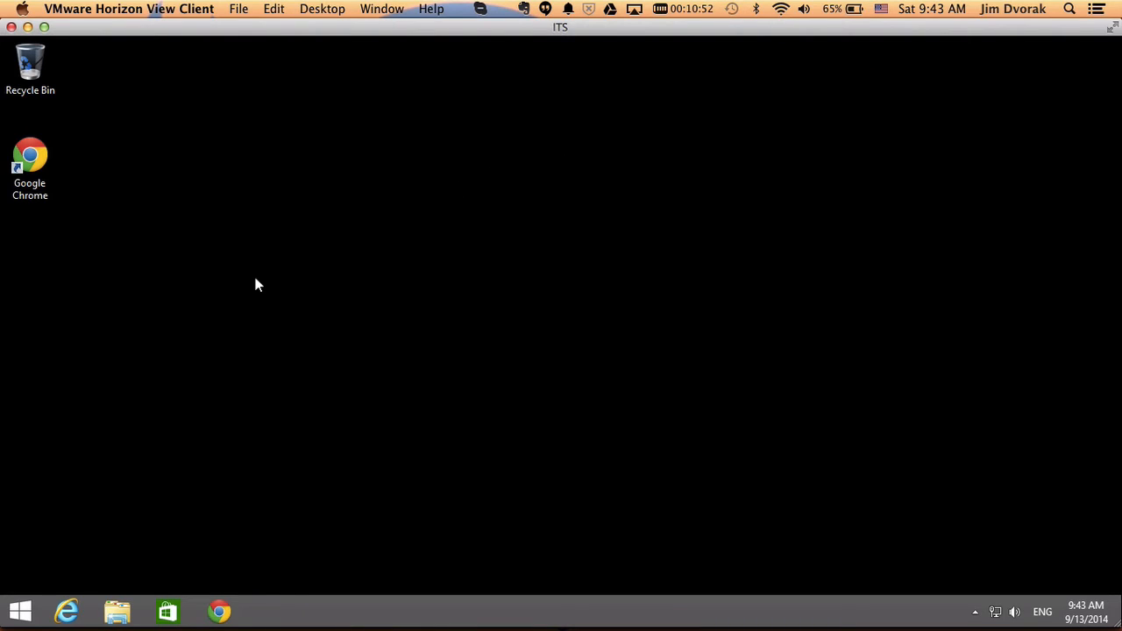
mouse_move(42, 578)
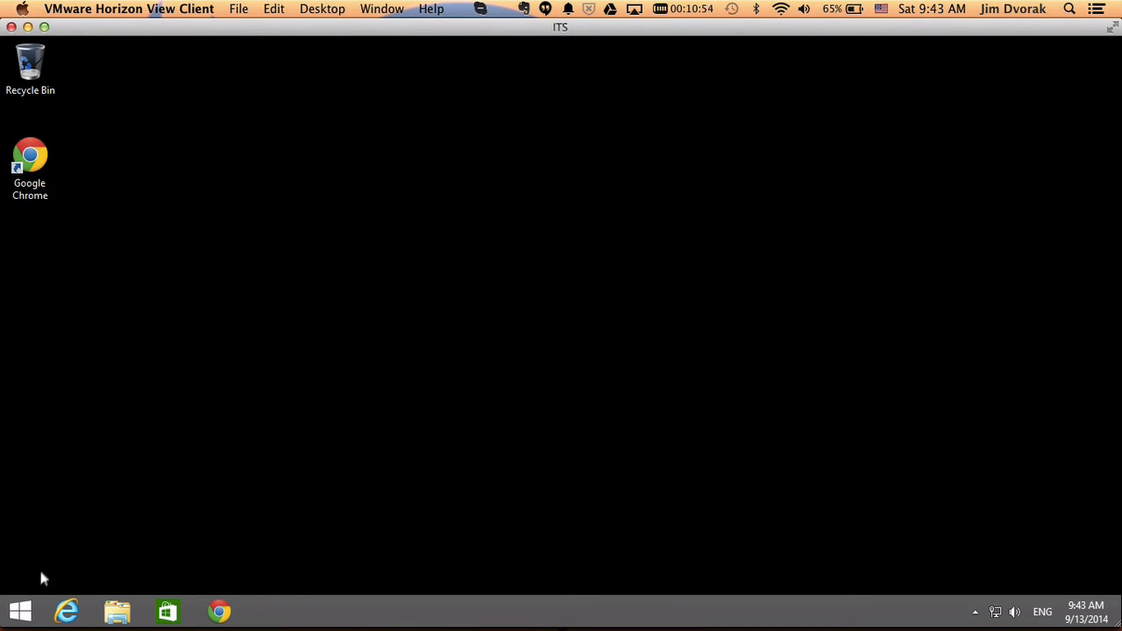
left_click(20, 610)
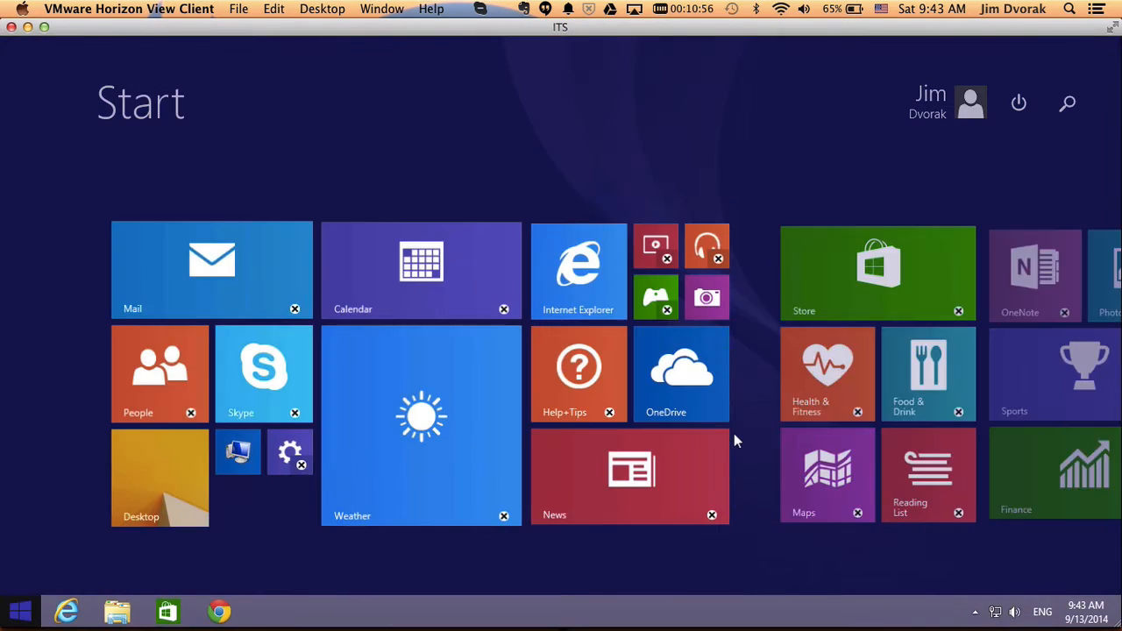
left_click(1066, 102)
type("word")
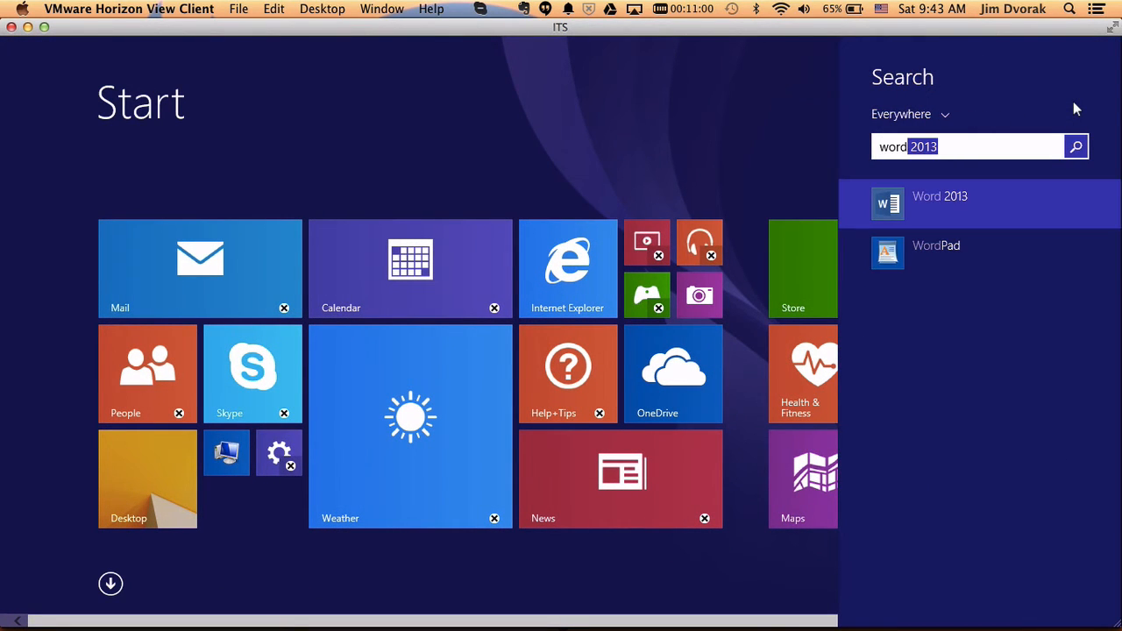
left_click(939, 196)
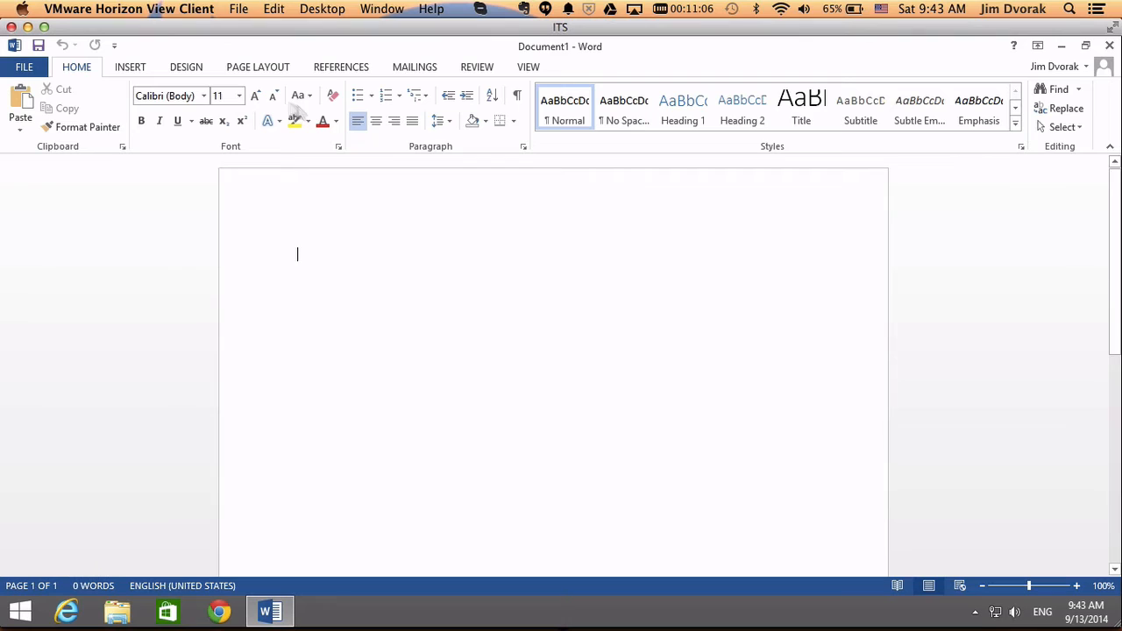
mouse_move(675, 361)
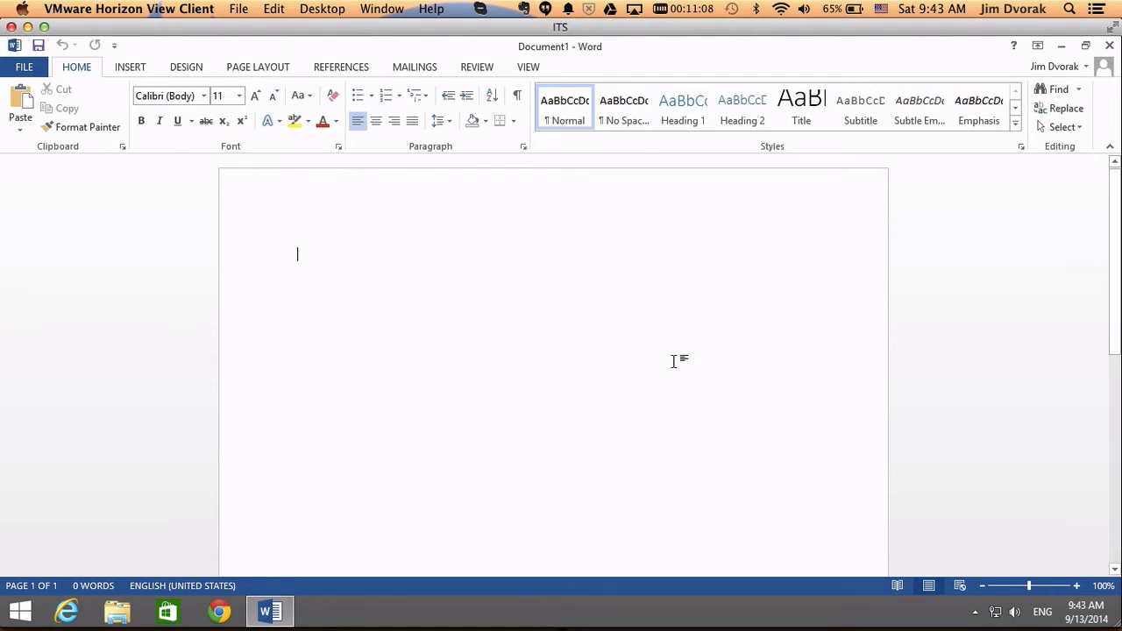
- Zoom in on the page and set the font to Times New Roman at size 14
left_click_drag(1031, 585, 1038, 586)
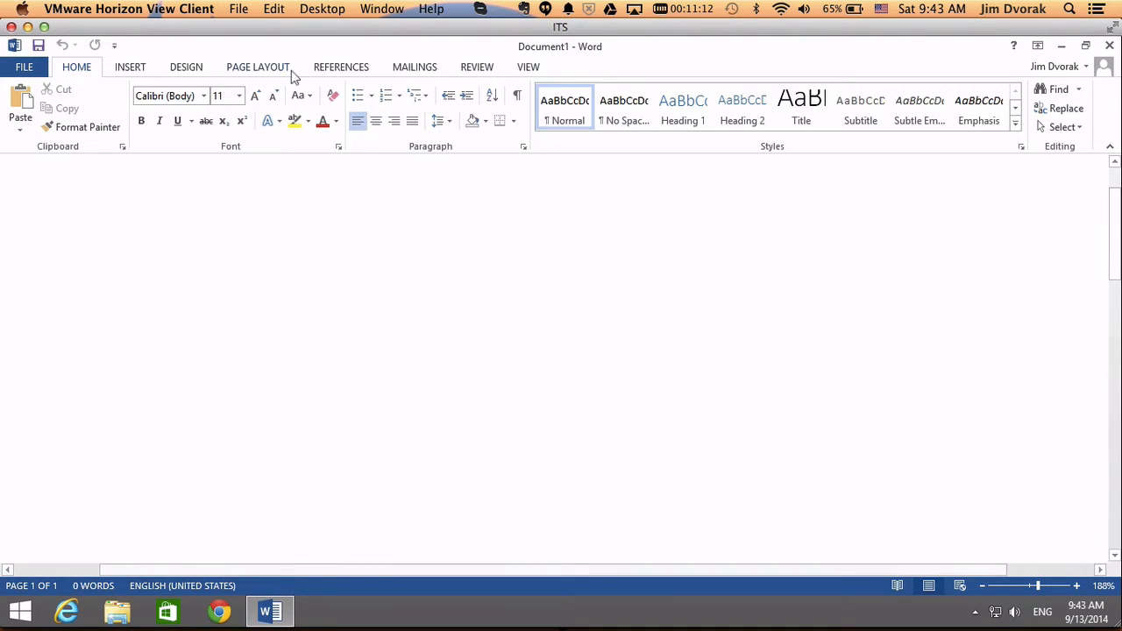
left_click(203, 95)
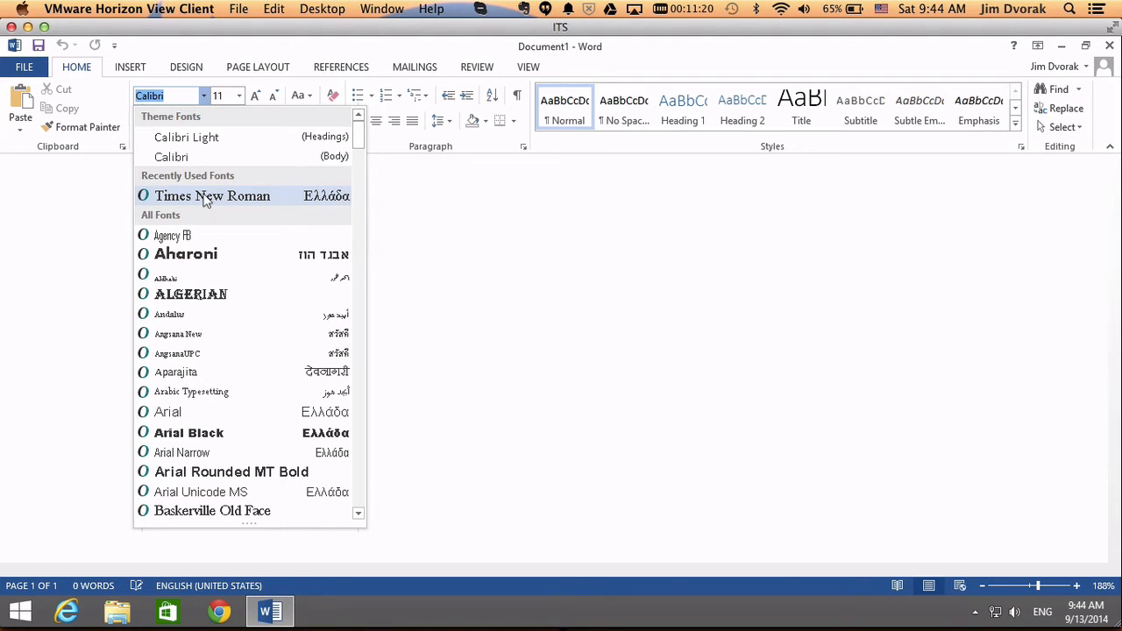
left_click(212, 197)
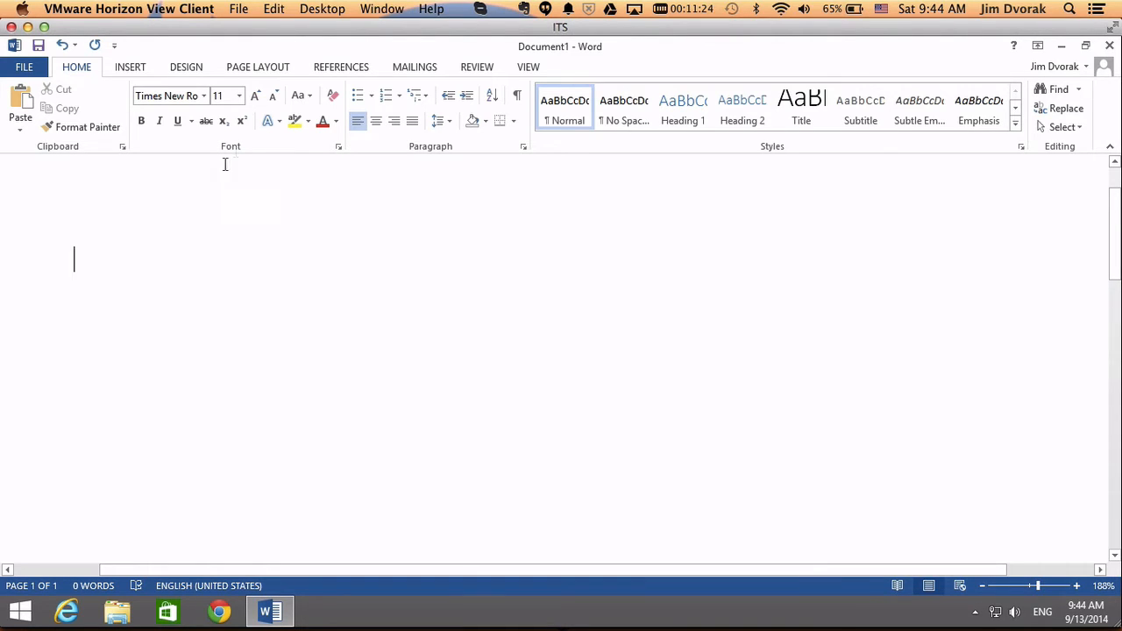
left_click(255, 95)
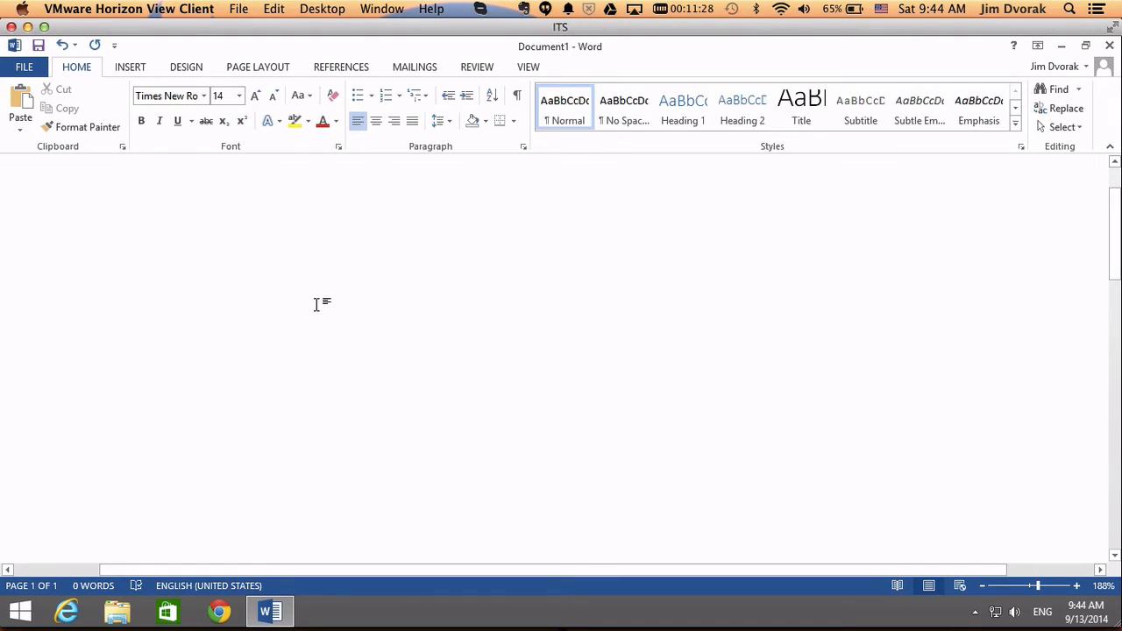
left_click(74, 263)
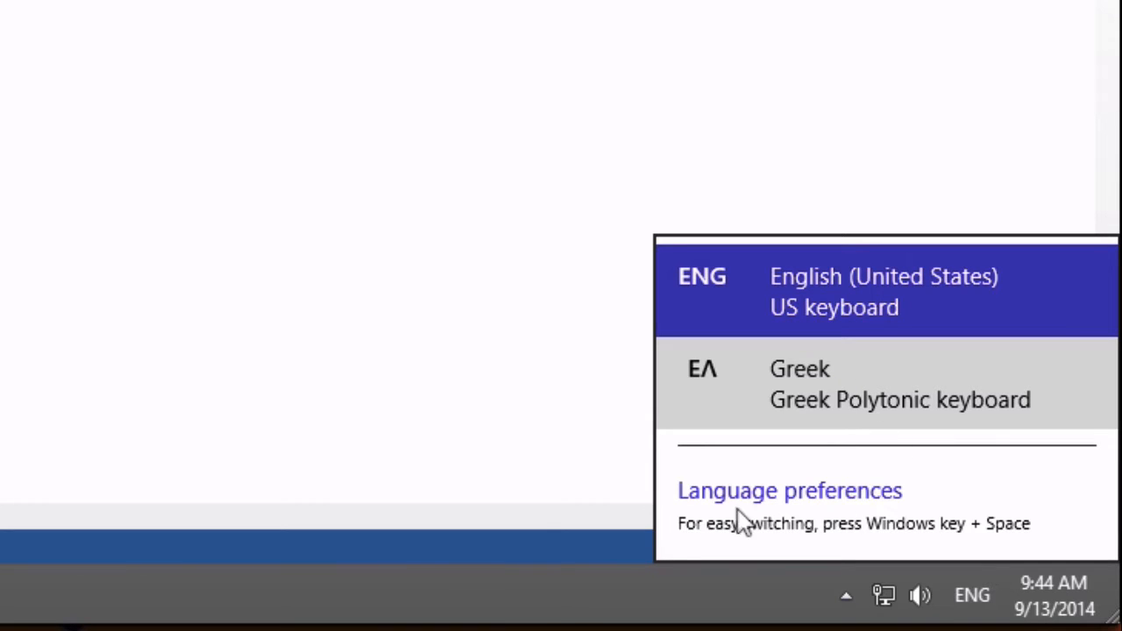
mouse_move(705, 535)
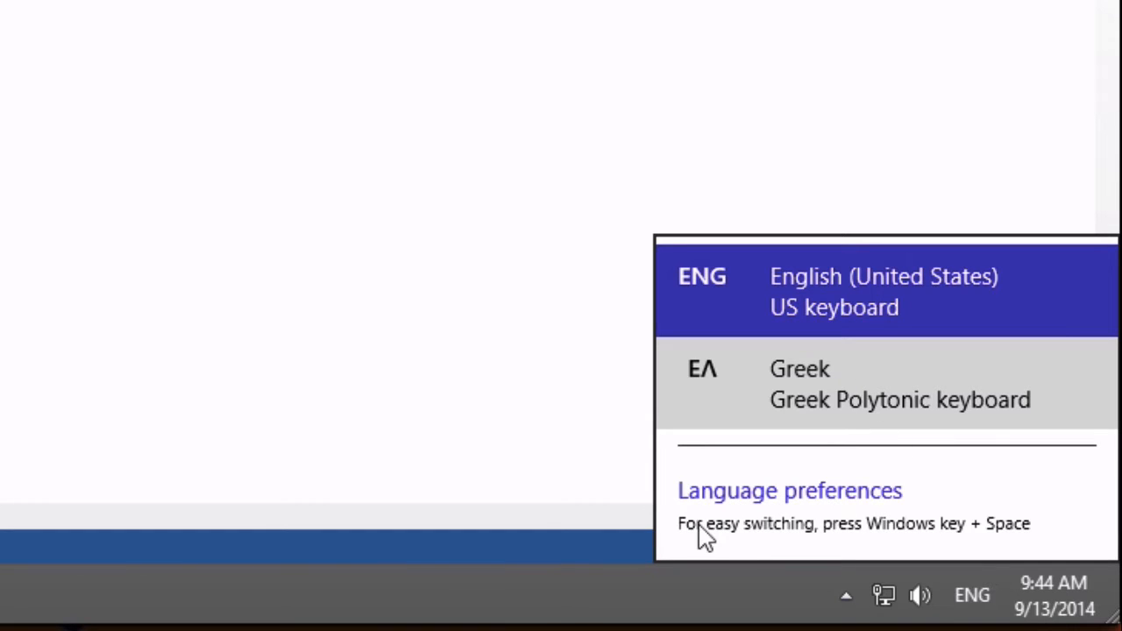
mouse_move(894, 540)
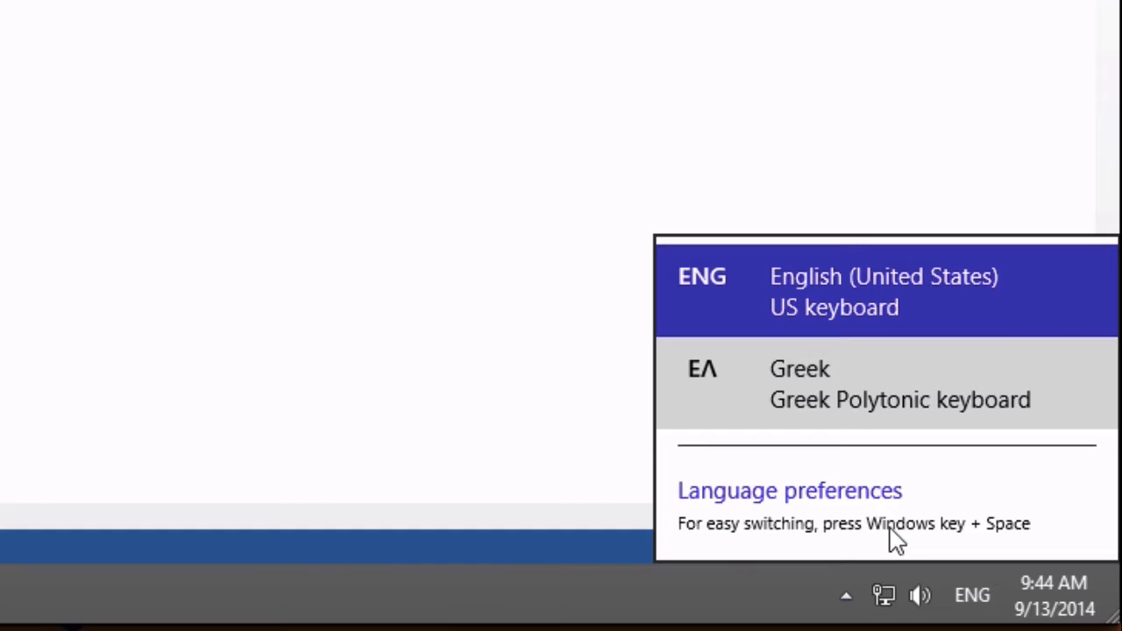
key("alt+shift")
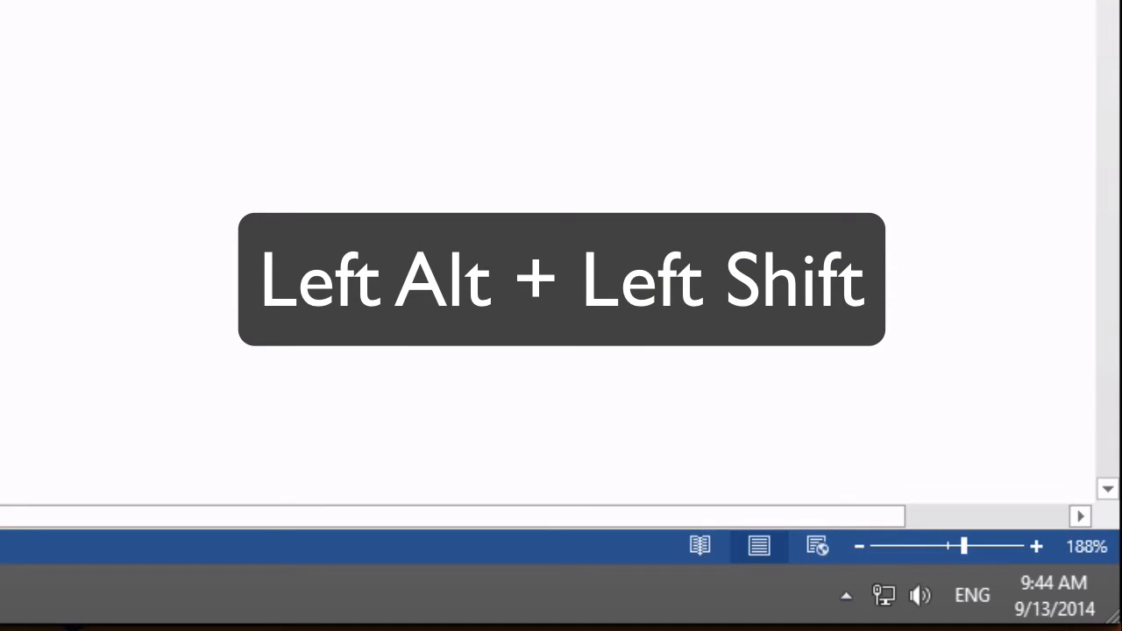
- Switch to the Greek Polytonic keyboard with Alt+Shift and type λόγος with its accent
key("alt+shift")
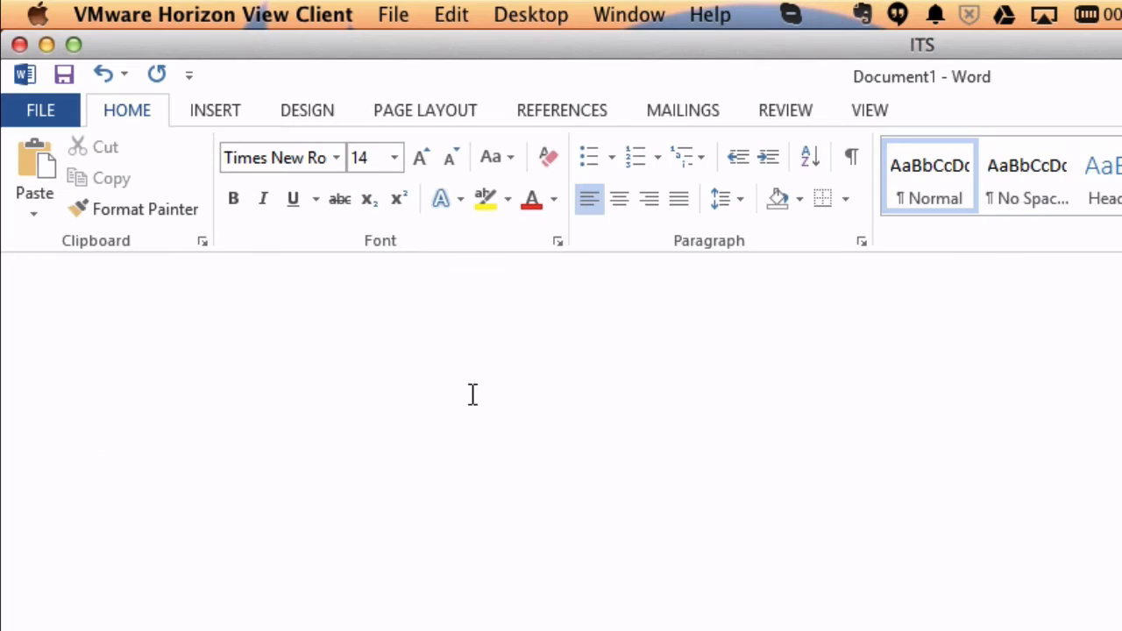
type("λ")
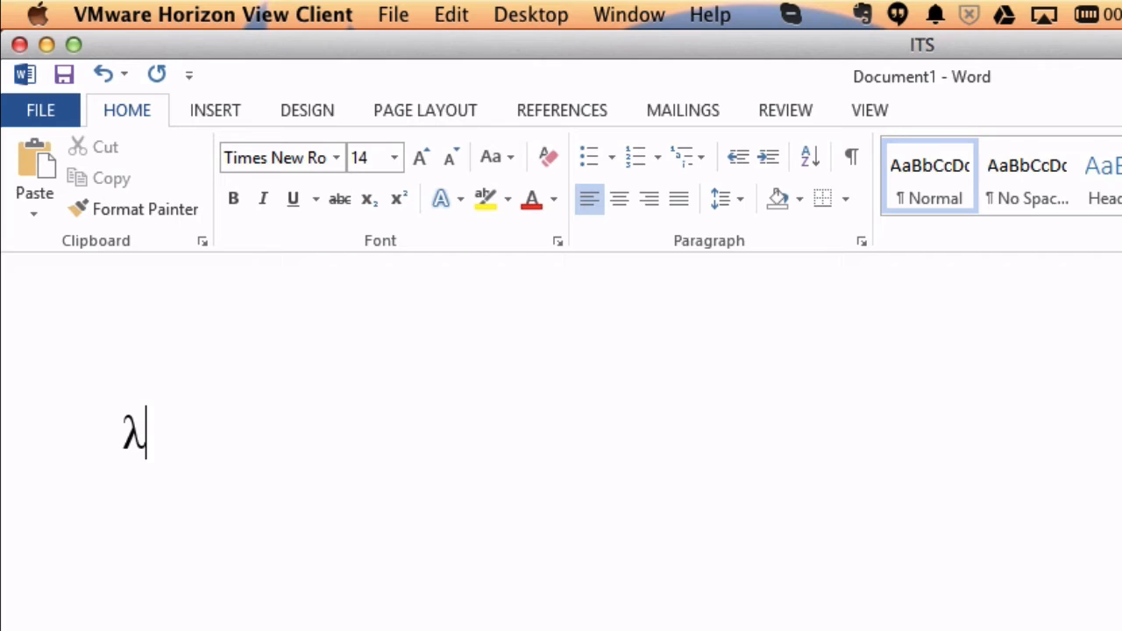
type("ό")
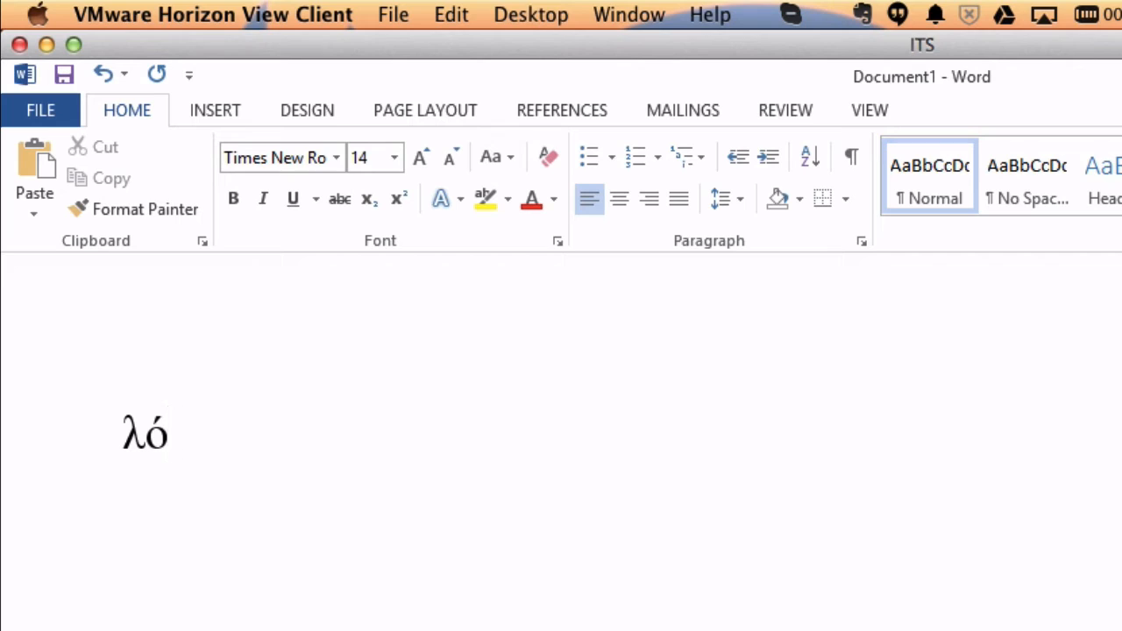
type("γο")
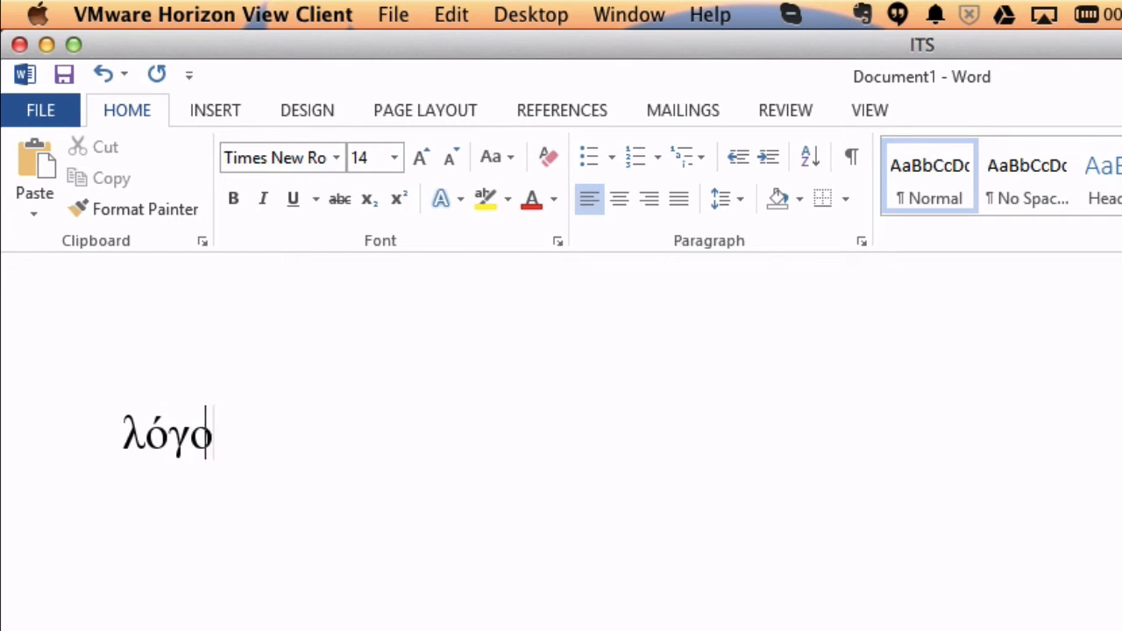
type("ς")
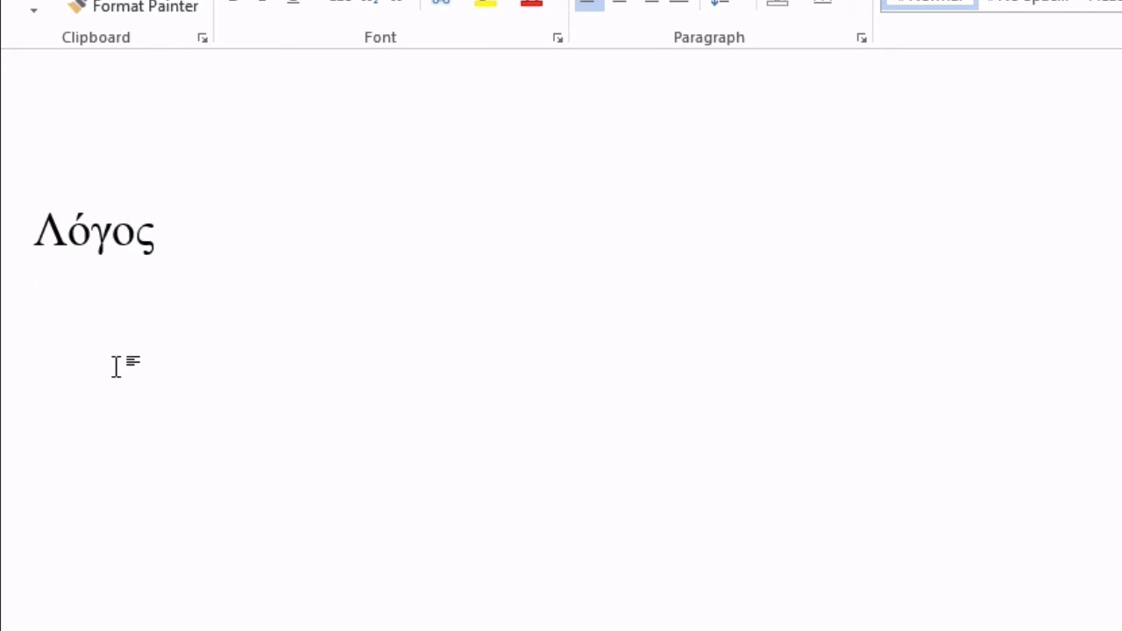
- On the line below Λόγος, try ἀ and ῥ breathing-mark letters, delete them, and leave a plain α
left_click(35, 315)
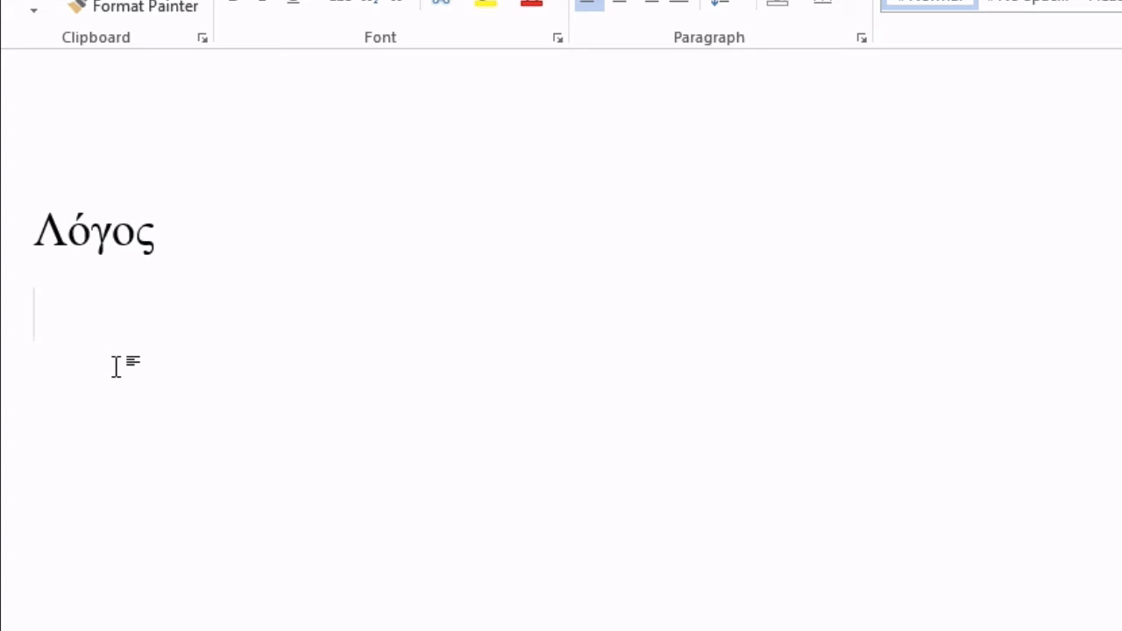
type("α")
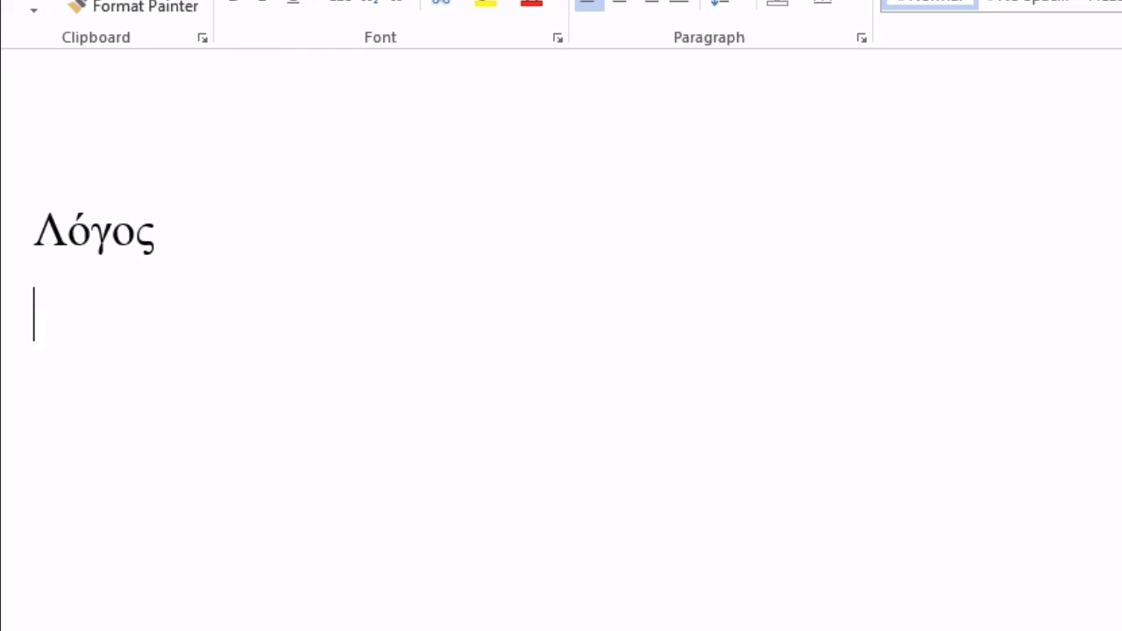
type("ἀ")
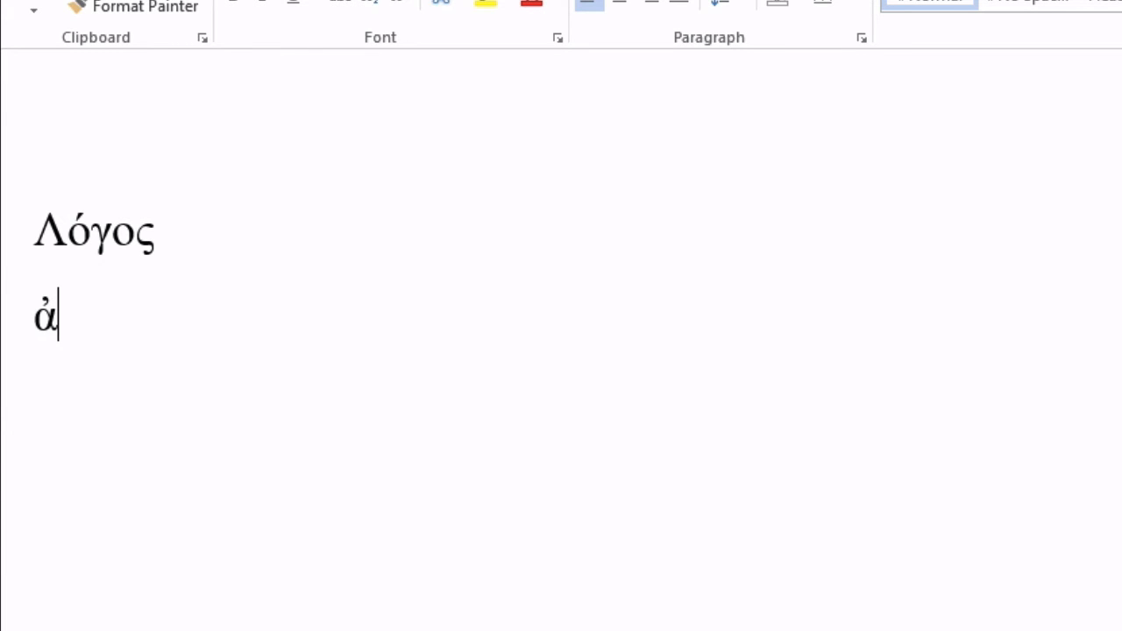
type("\" \"")
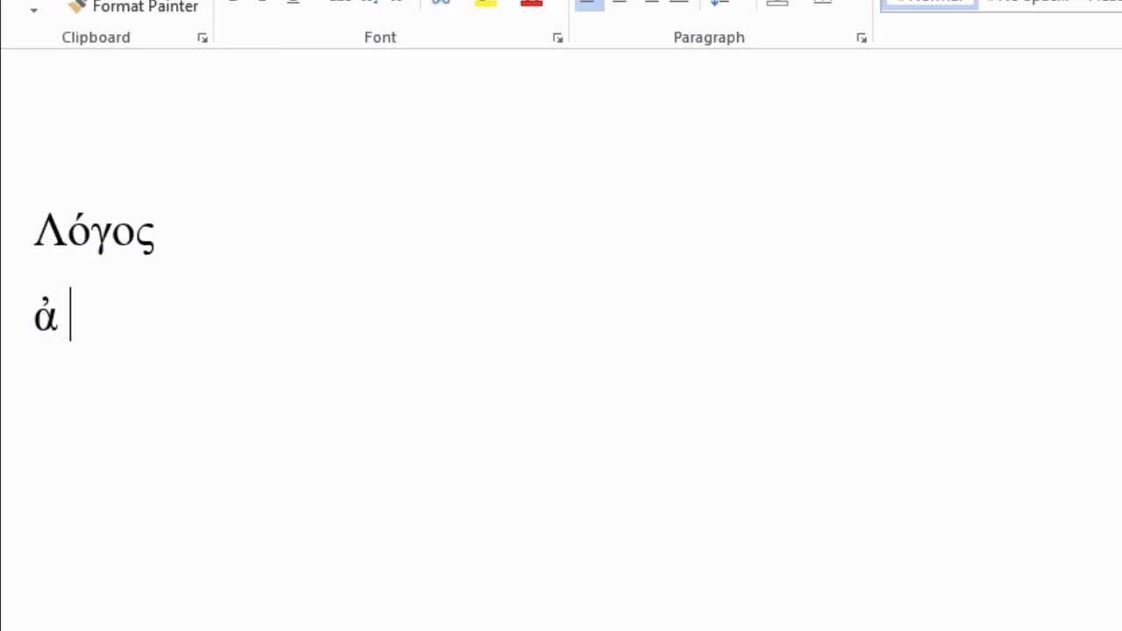
type("ἀ")
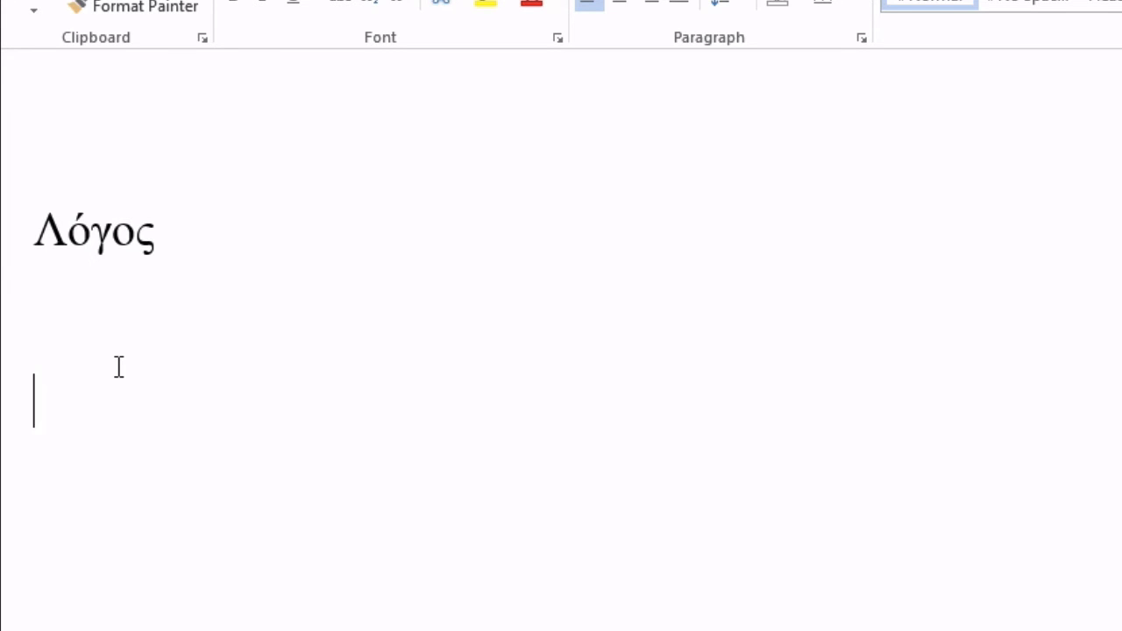
type("ῥ")
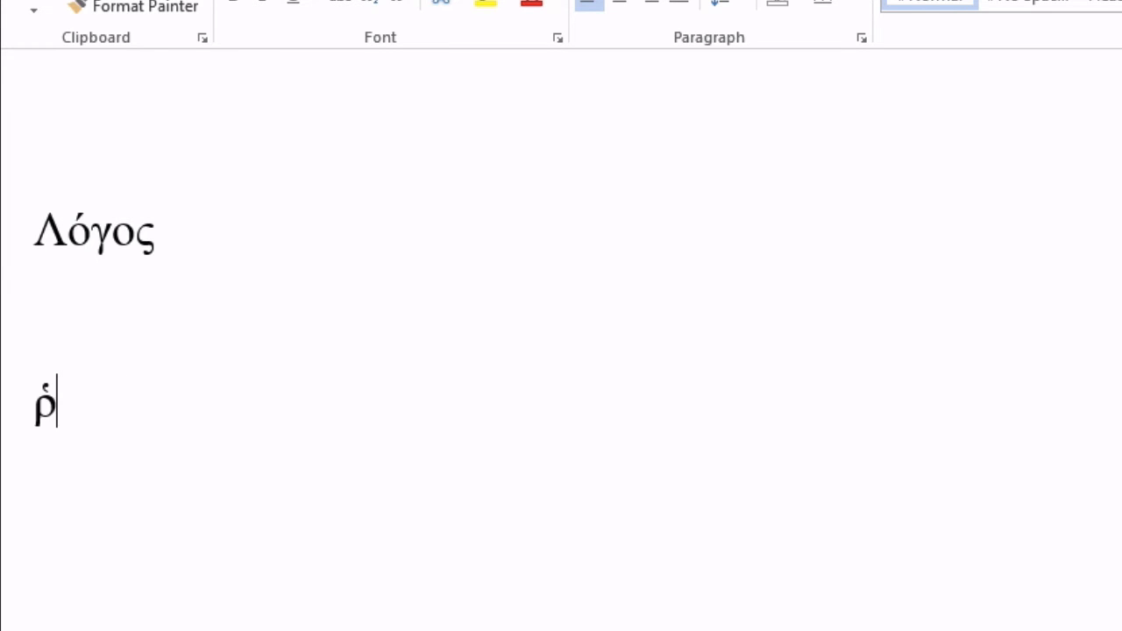
key("Backspace")
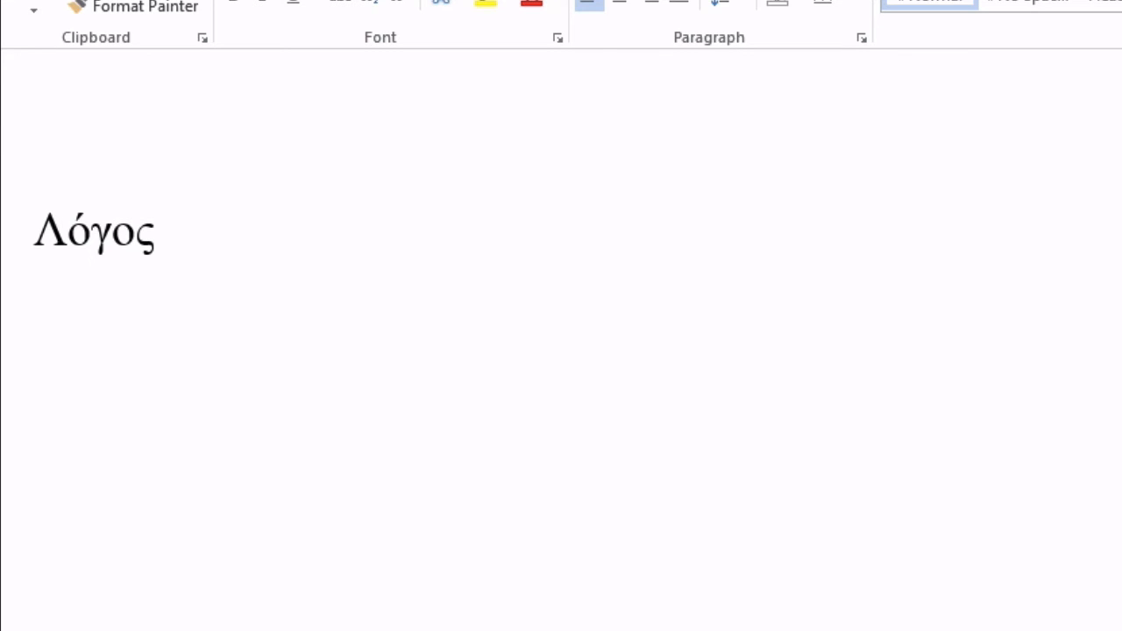
type("α")
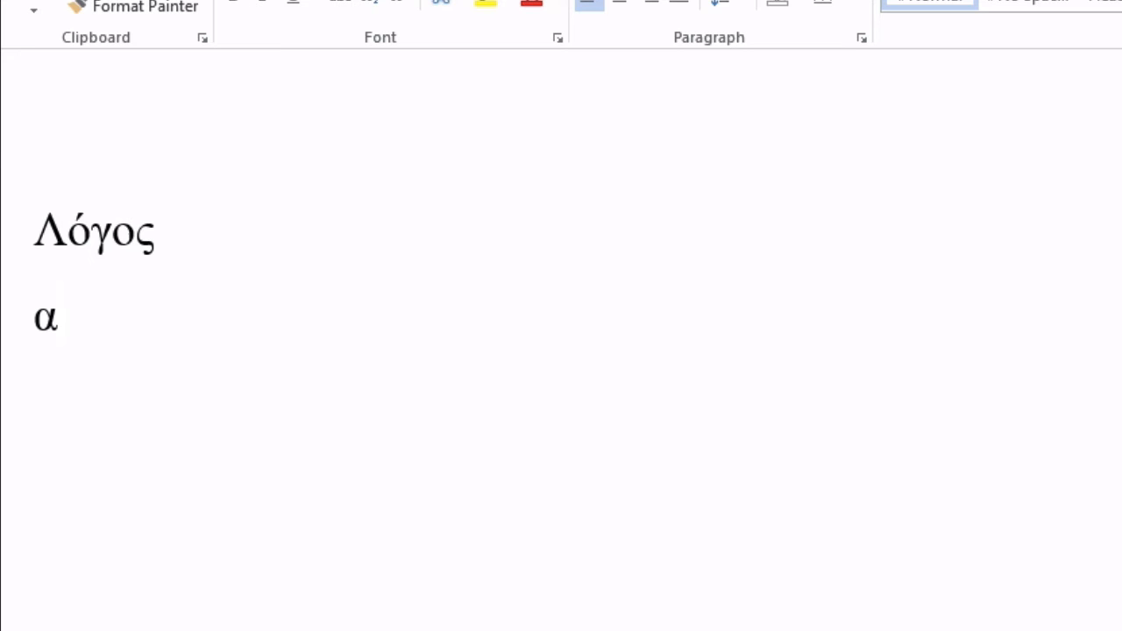
- Type αἰ, turn off auto-capitalizing first letters via AutoCorrect Options, and start a new line
type("Aἰ")
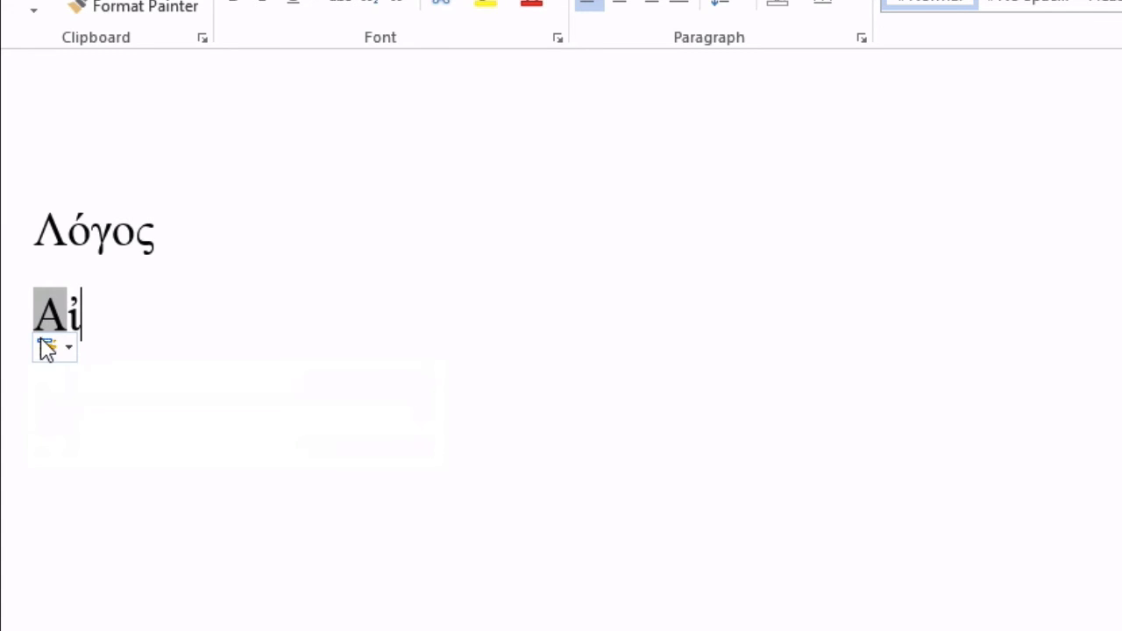
left_click(49, 347)
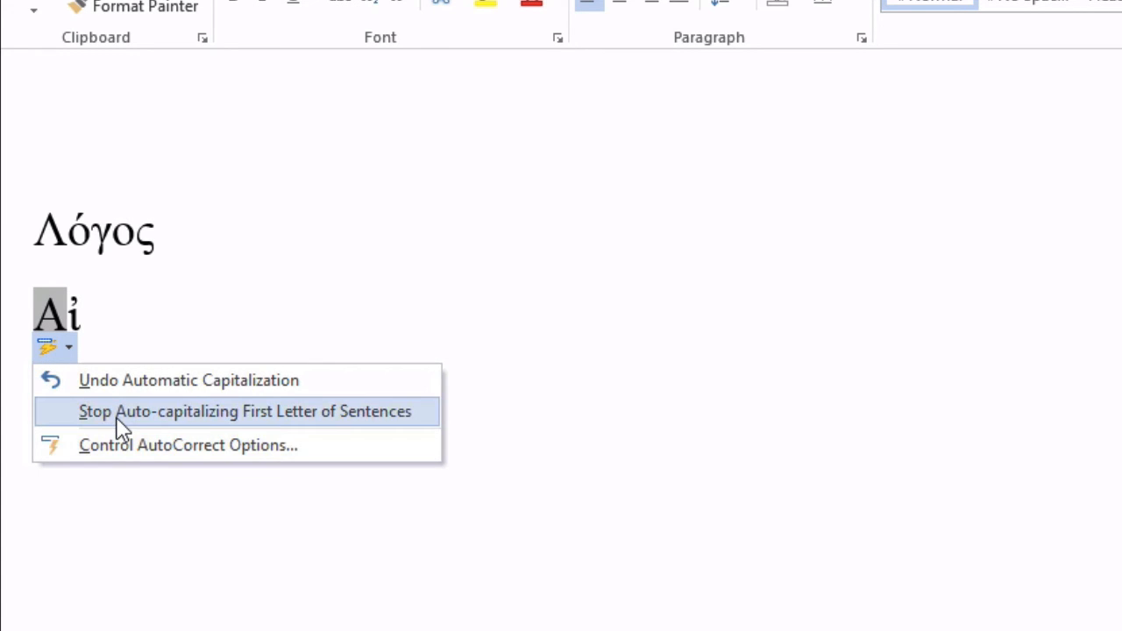
left_click(246, 410)
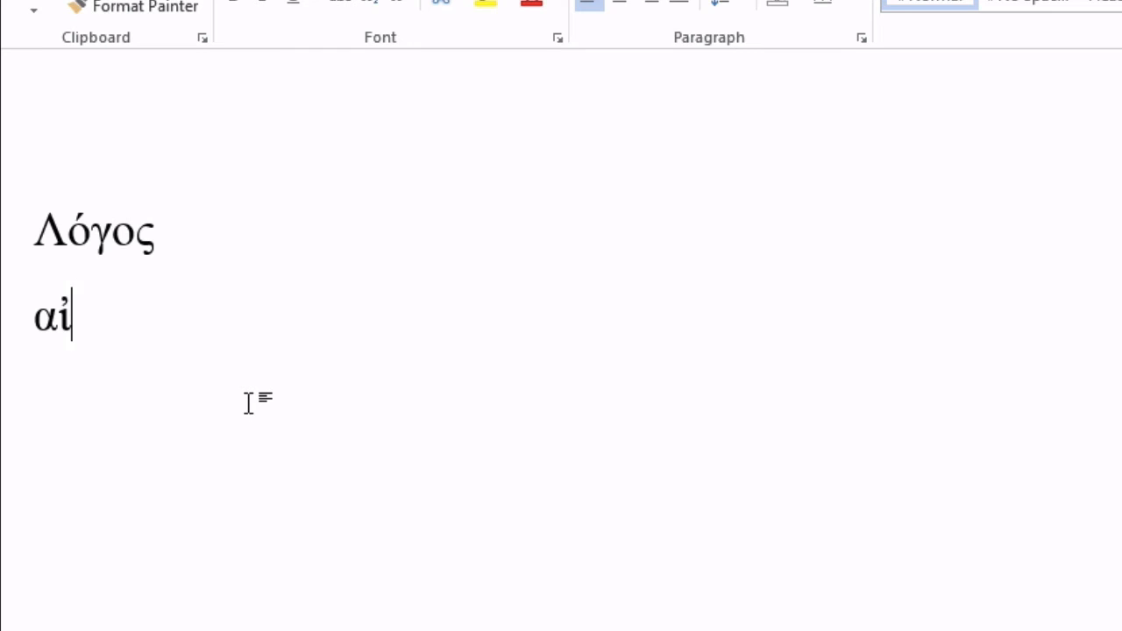
key("enter")
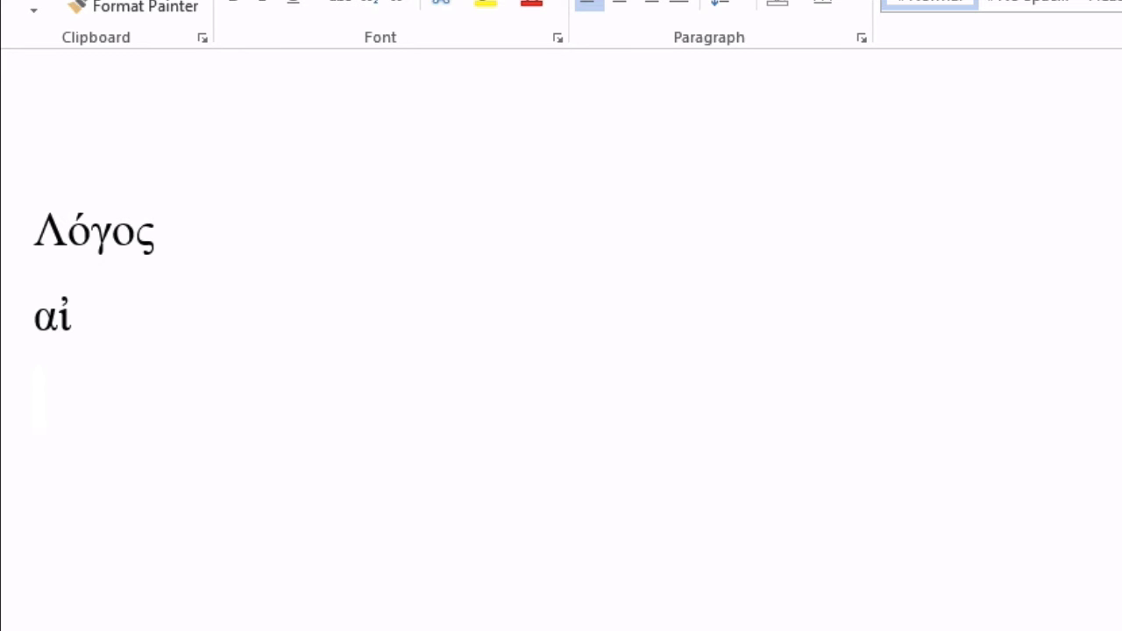
- Type ᾰ and ά, try ᾶ circumflex and iota-subscript alphas and delete them, then move to the next line
type("ᾰ́")
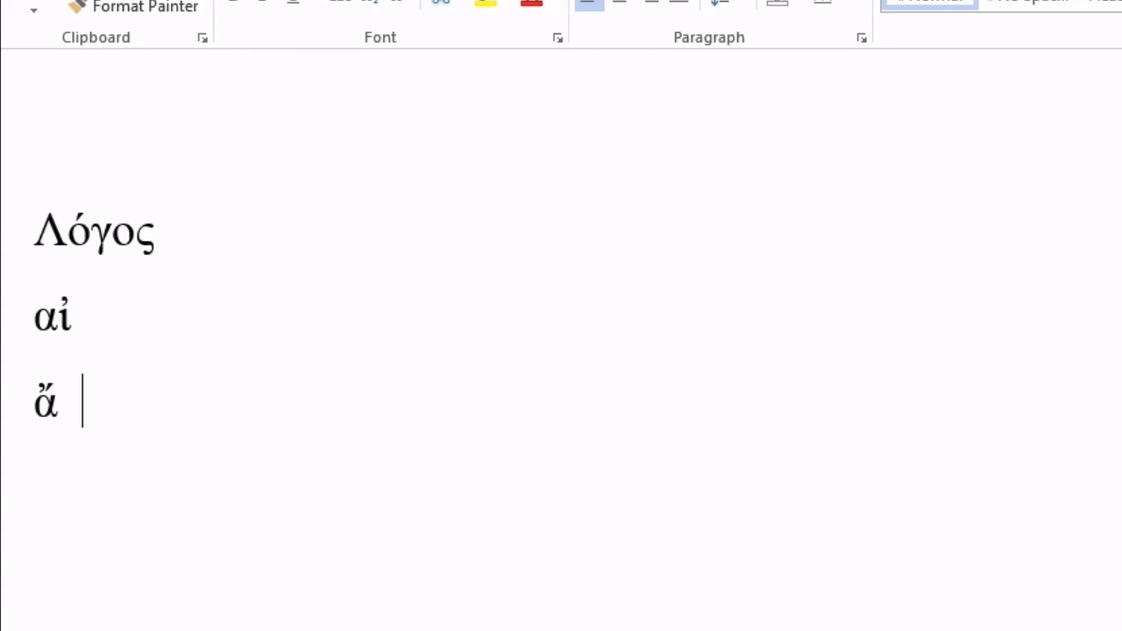
type("ά")
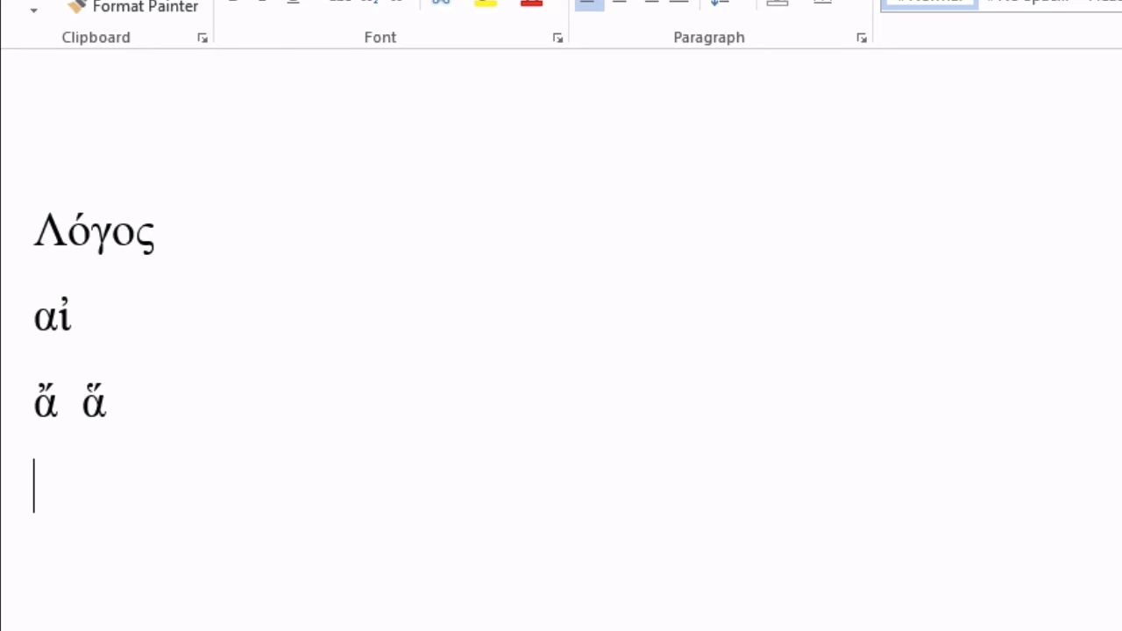
type("ᾶ")
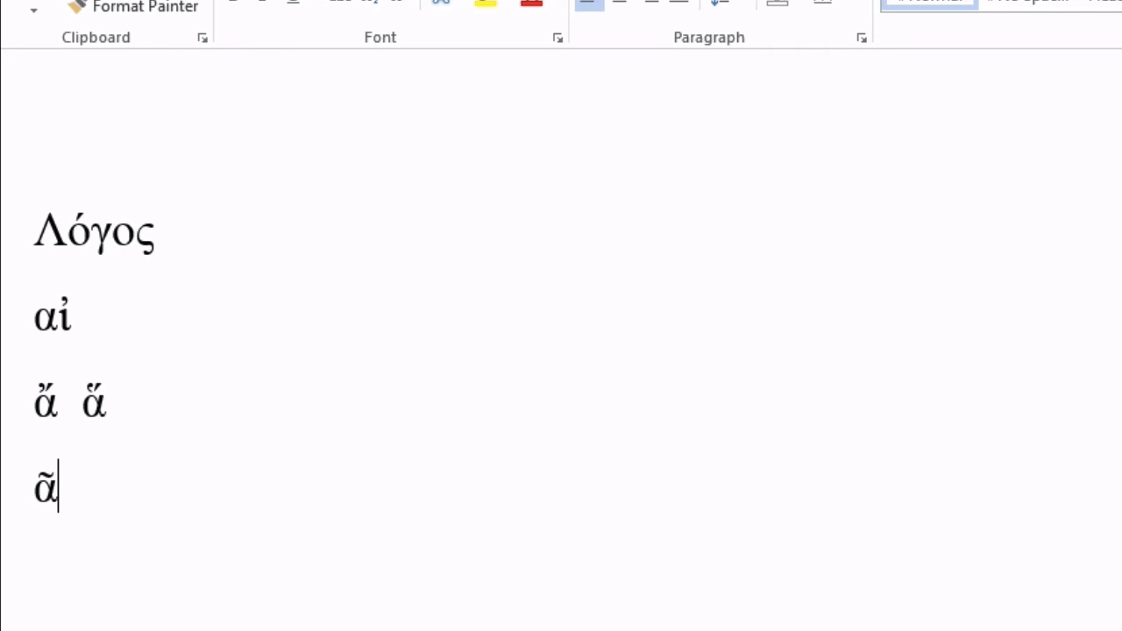
key("backspace")
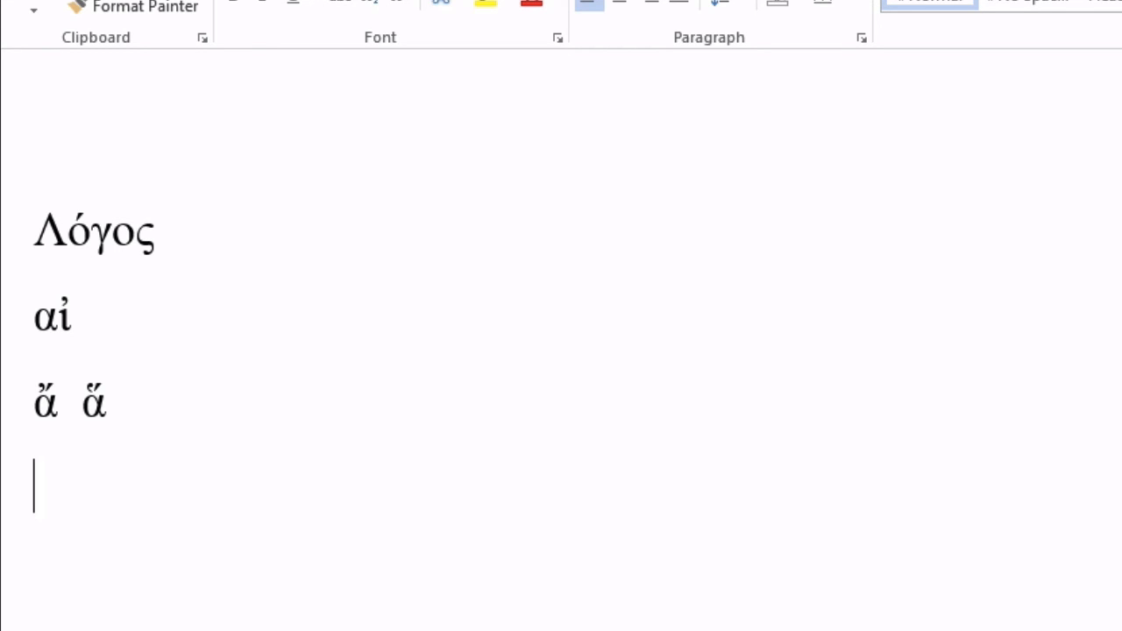
type("ᾶ")
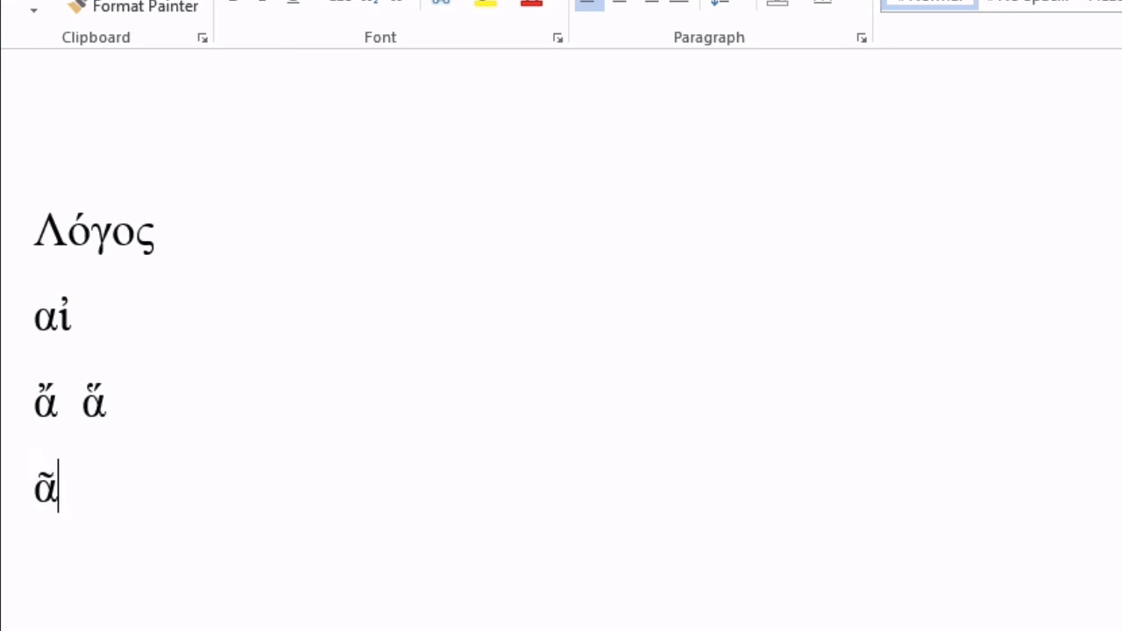
key("Backspace")
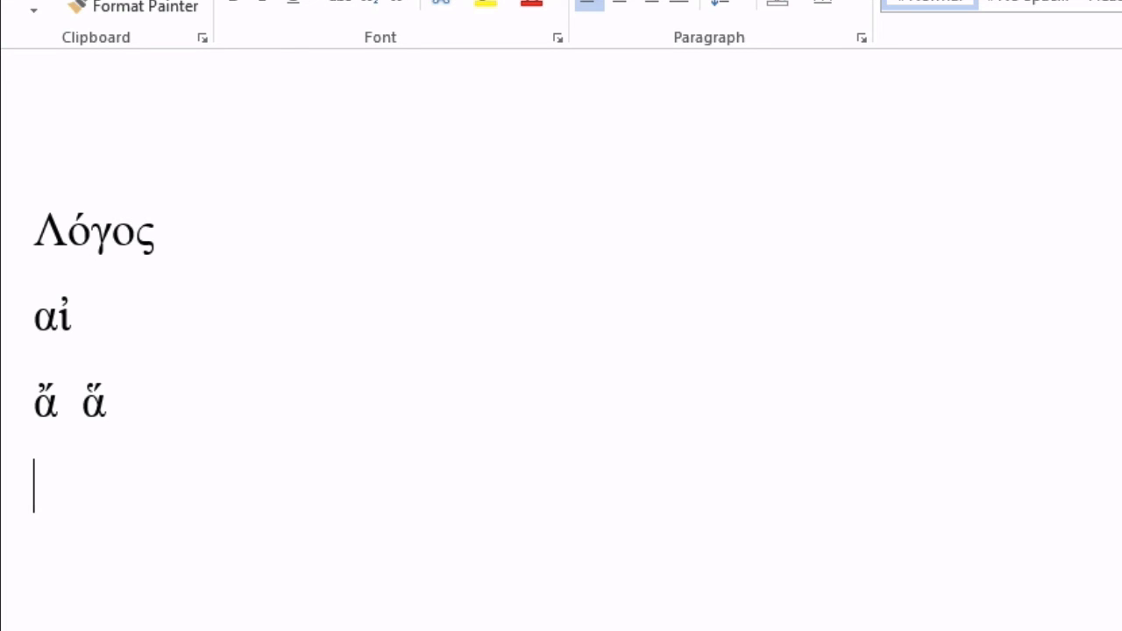
type("α")
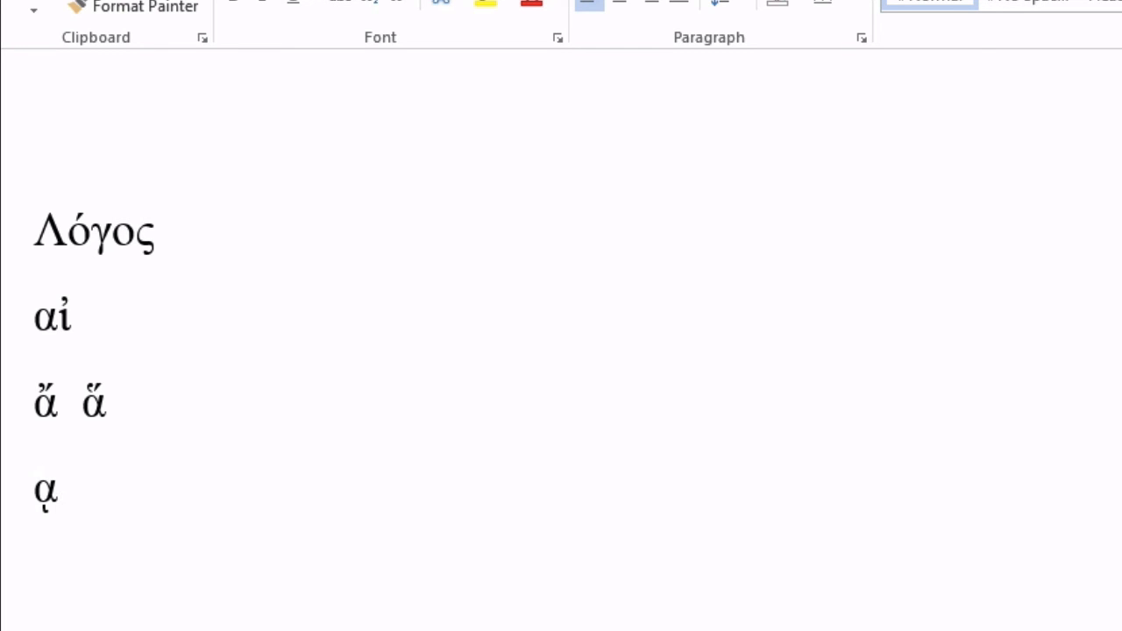
key("Backspace")
type("ὰ")
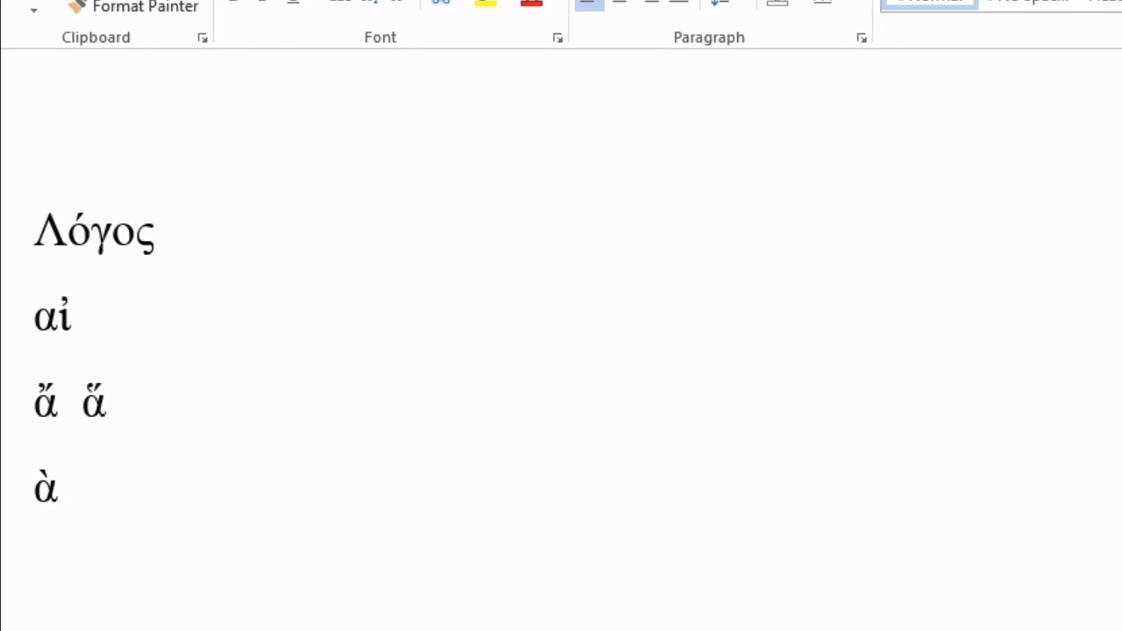
left_click(56, 489)
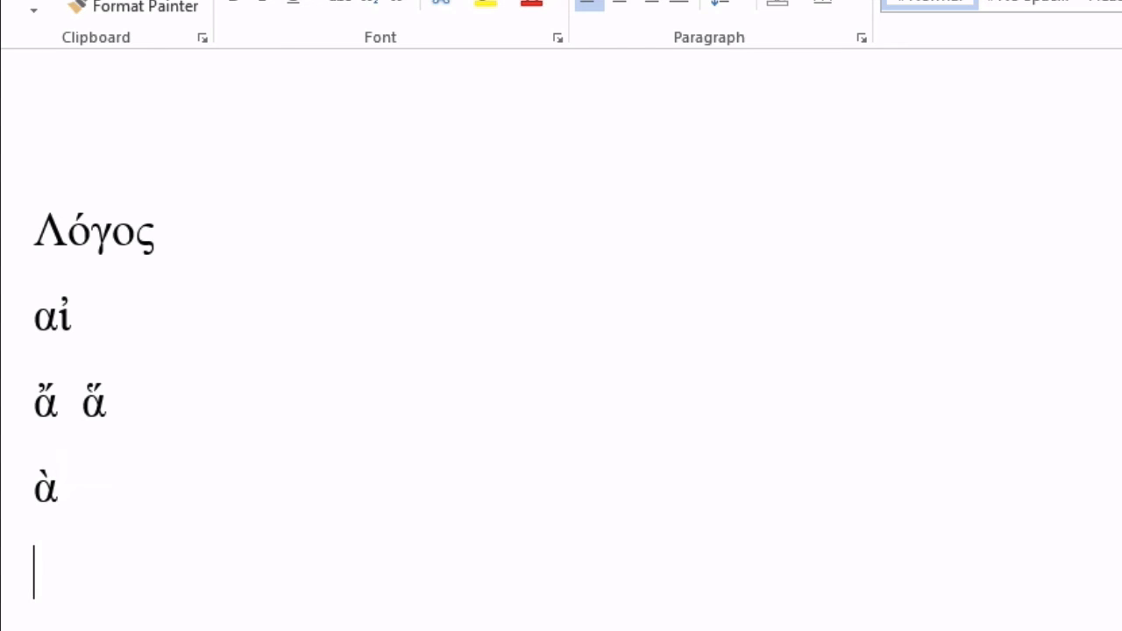
- Add a new line with ἆ and a second alpha carrying combined breathing and accent marks
type("ἆ")
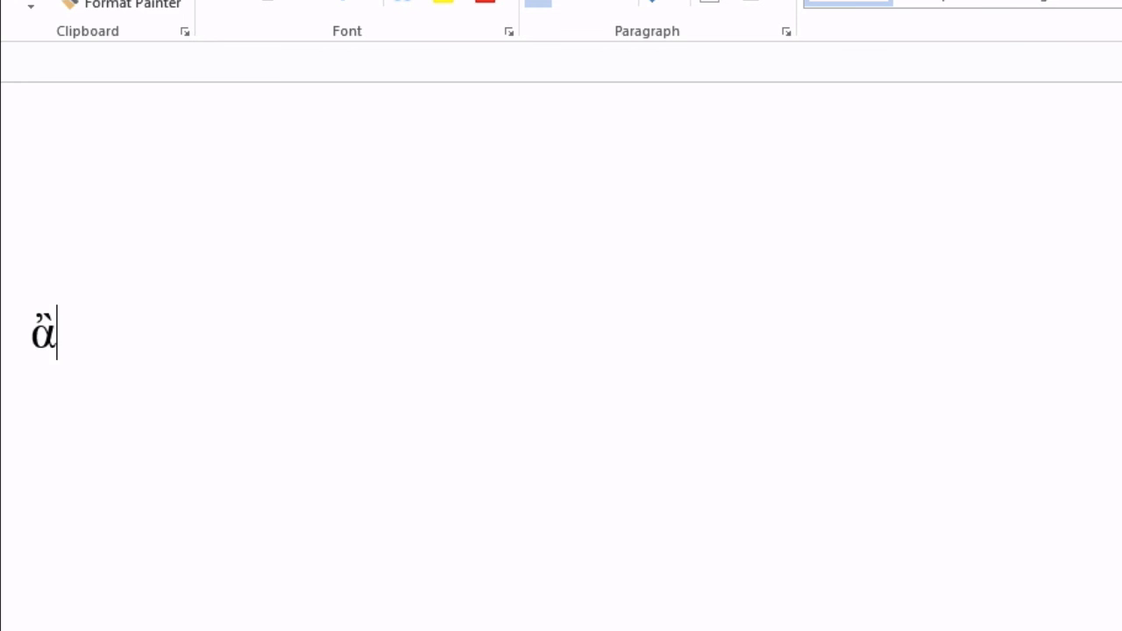
type("ά")
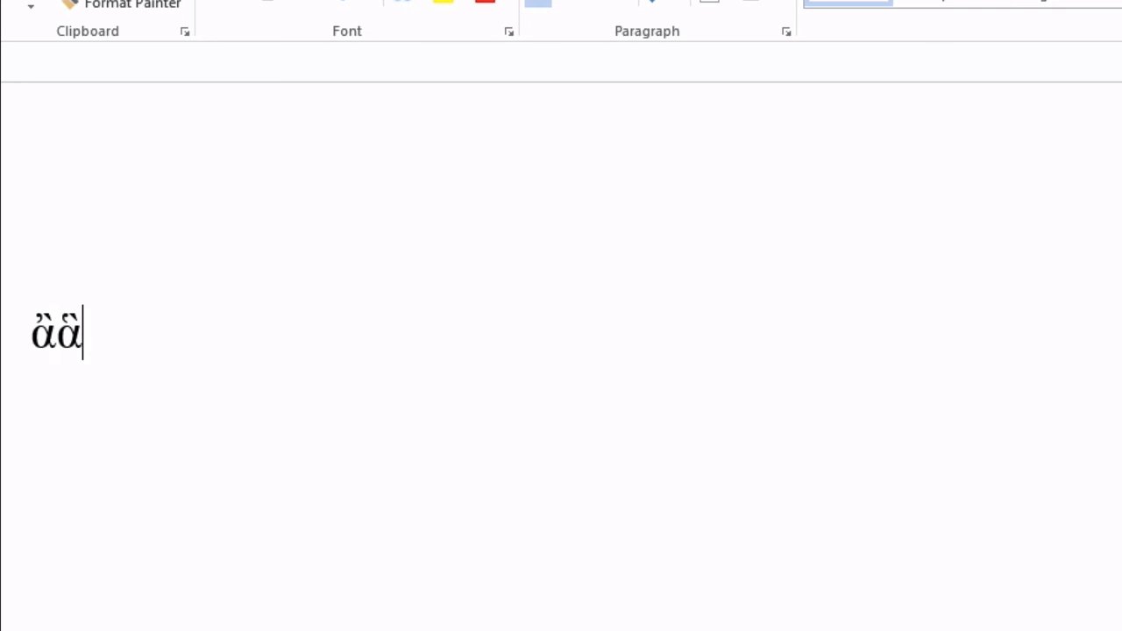